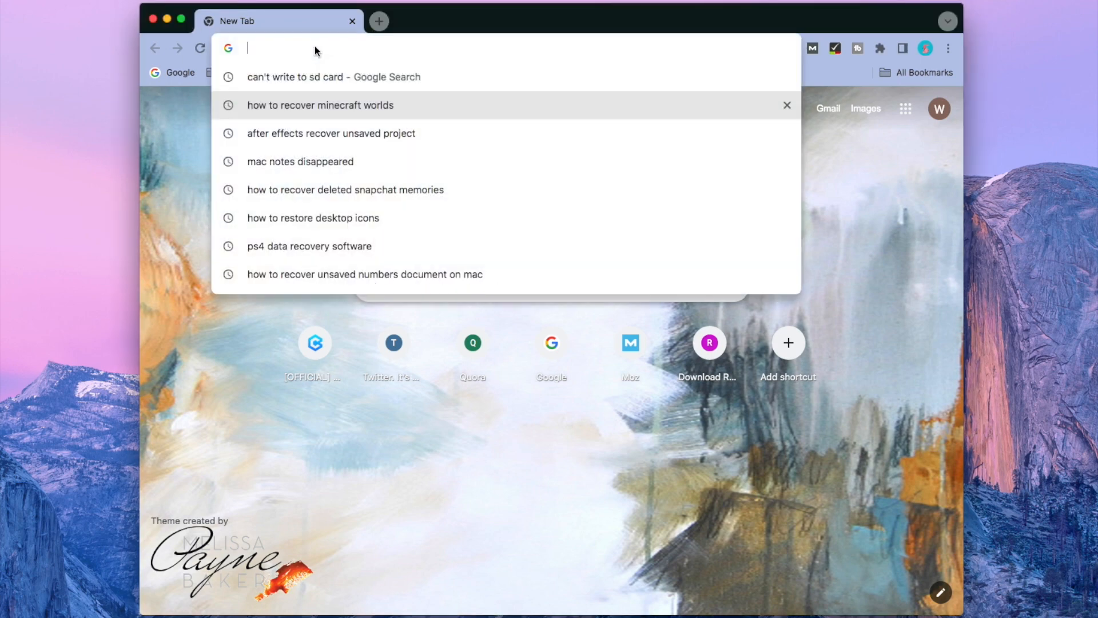
# Step: Go to cisdem.com's Data Recovery product page and start the free installer download
pyautogui.write('cisdem.com')
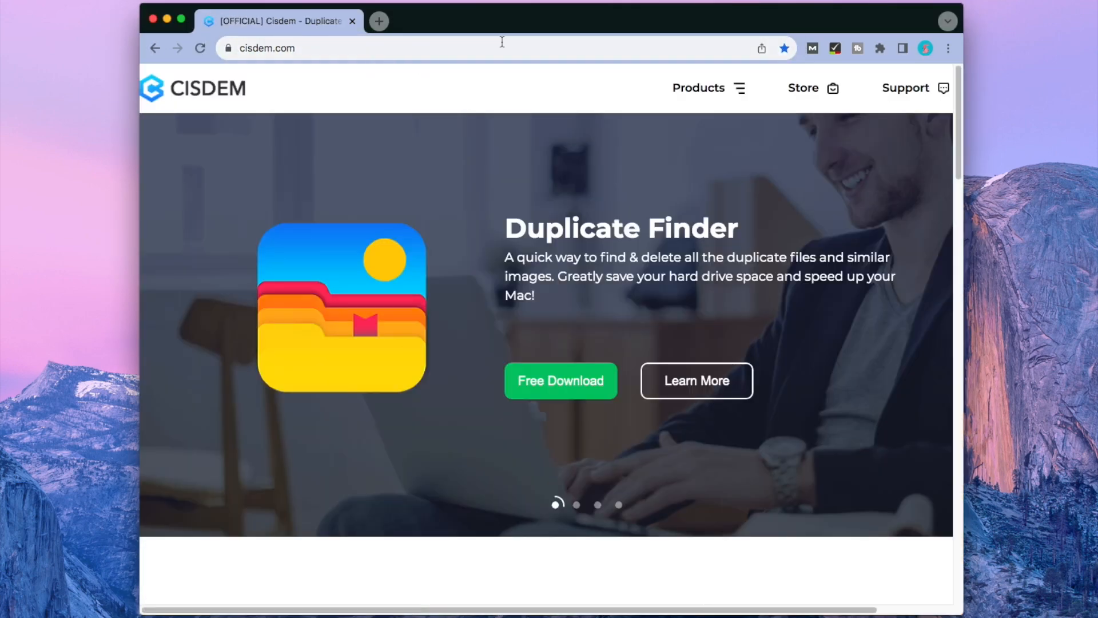
pyautogui.click(699, 88)
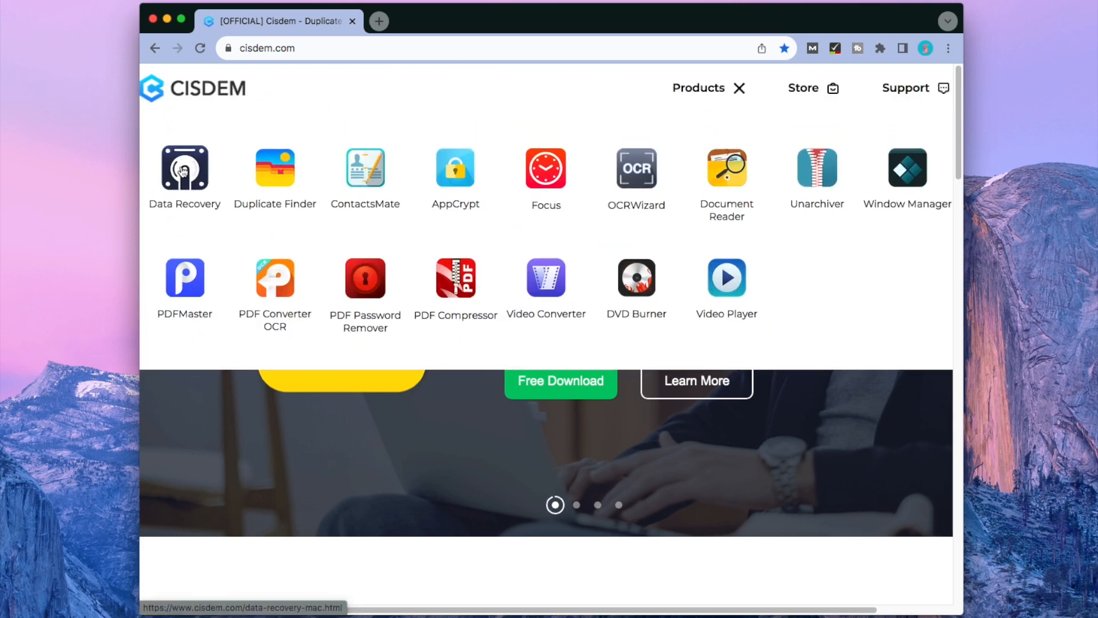
pyautogui.click(184, 168)
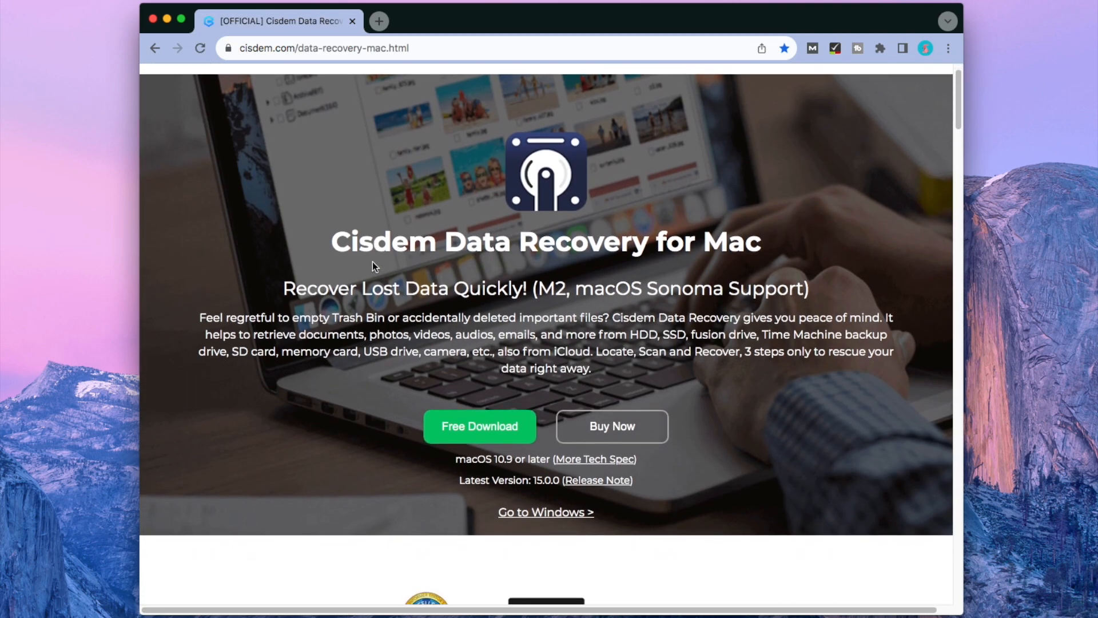
pyautogui.scroll(-3)
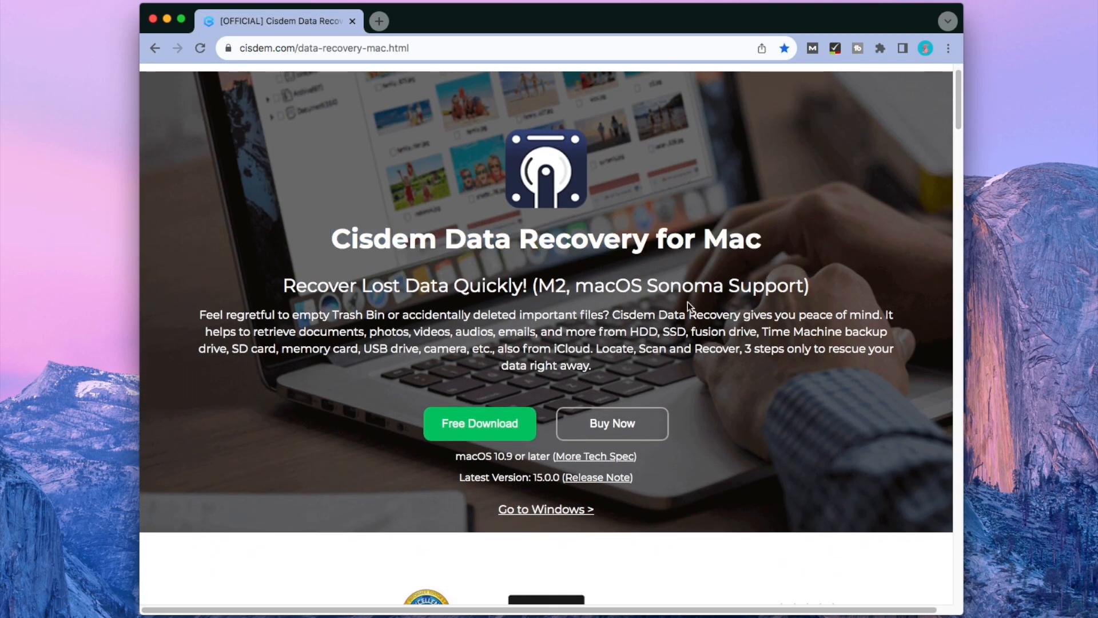
pyautogui.moveTo(480, 423)
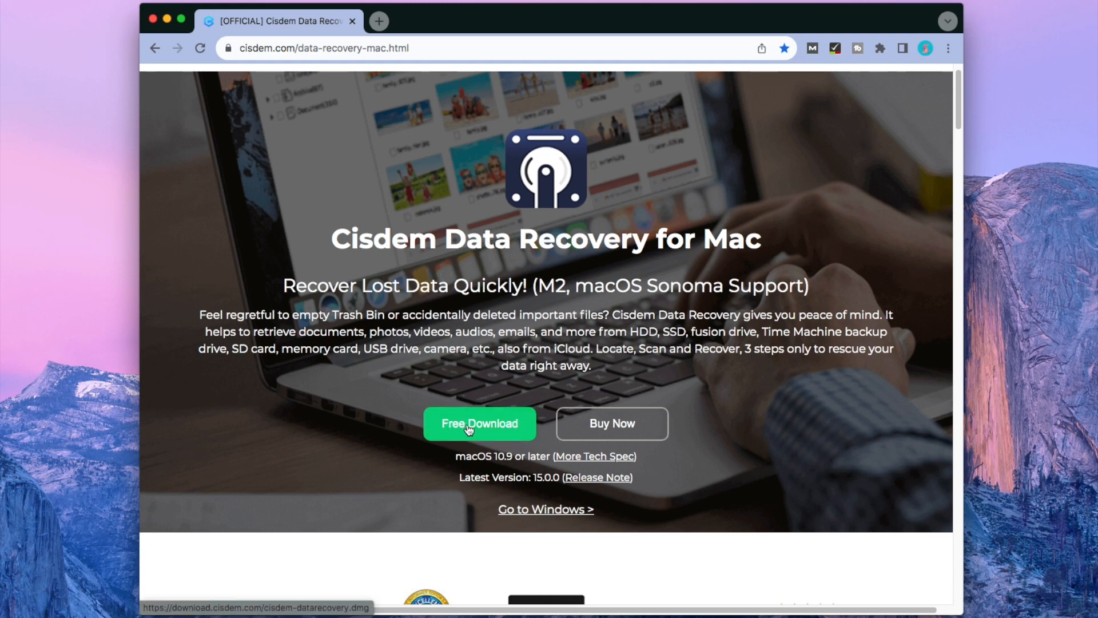
pyautogui.click(480, 424)
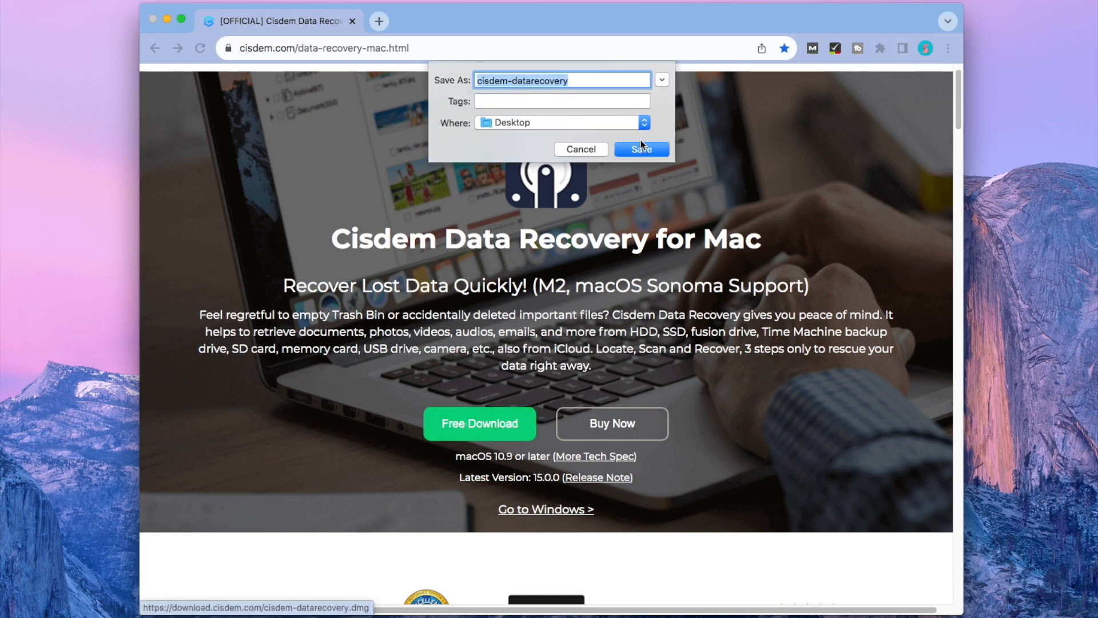
# Step: Save the installer, then launch Cisdem Data Recovery from Applications and authorise it
pyautogui.click(640, 149)
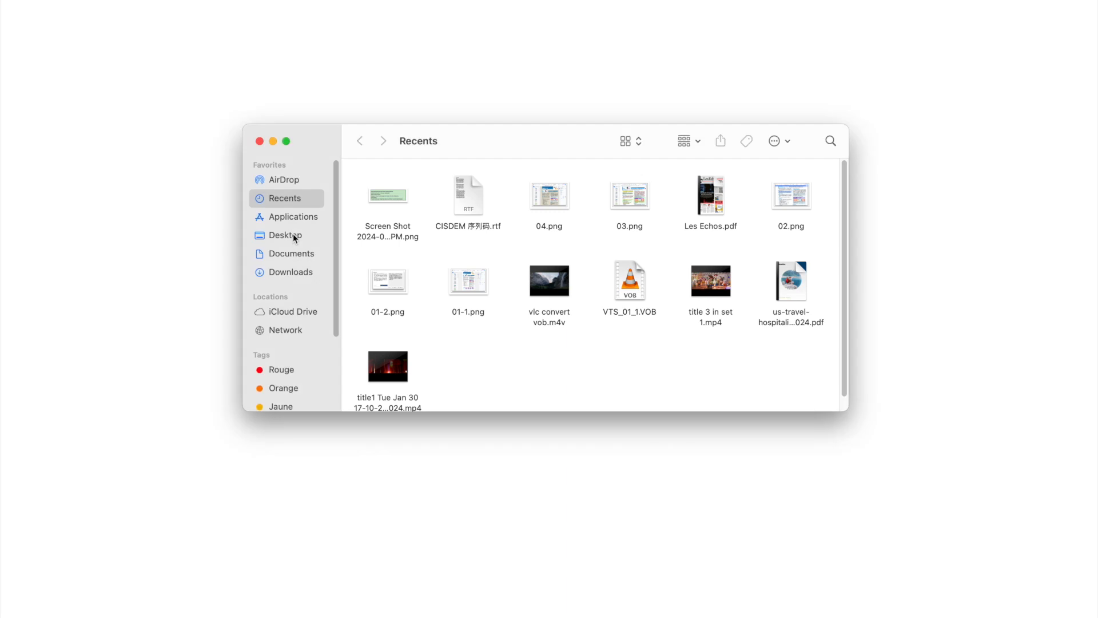
pyautogui.click(293, 216)
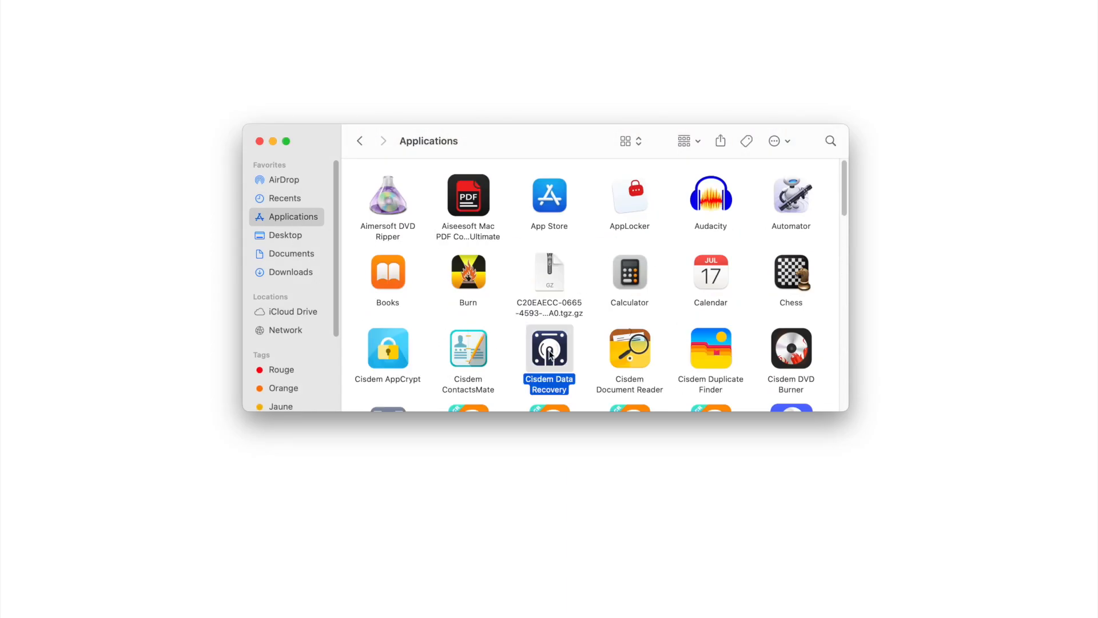
pyautogui.write('••••')
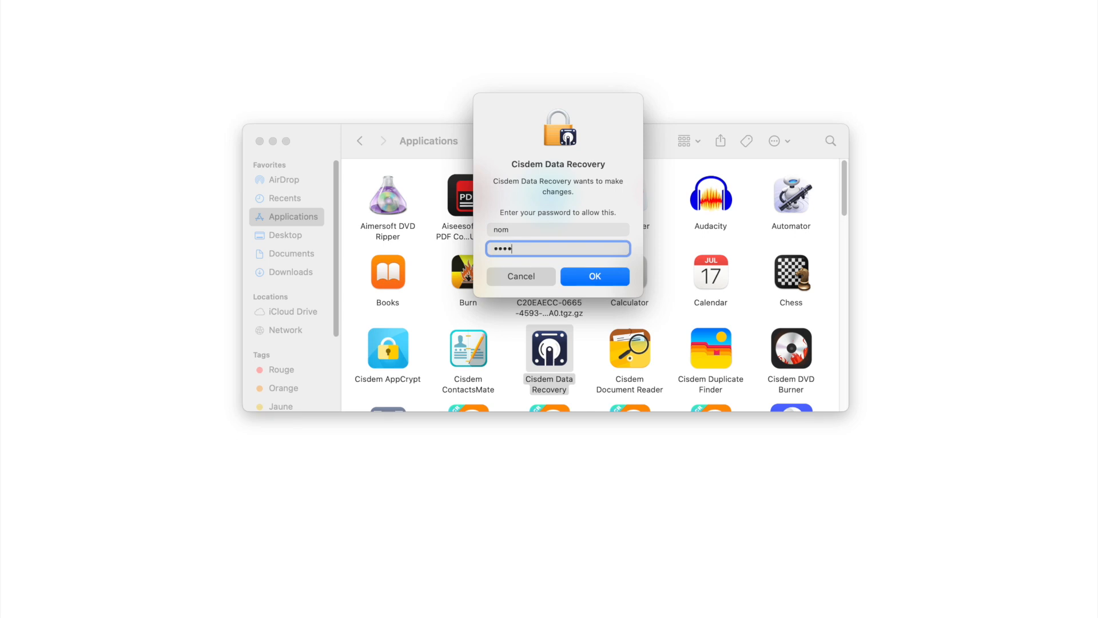
pyautogui.click(594, 275)
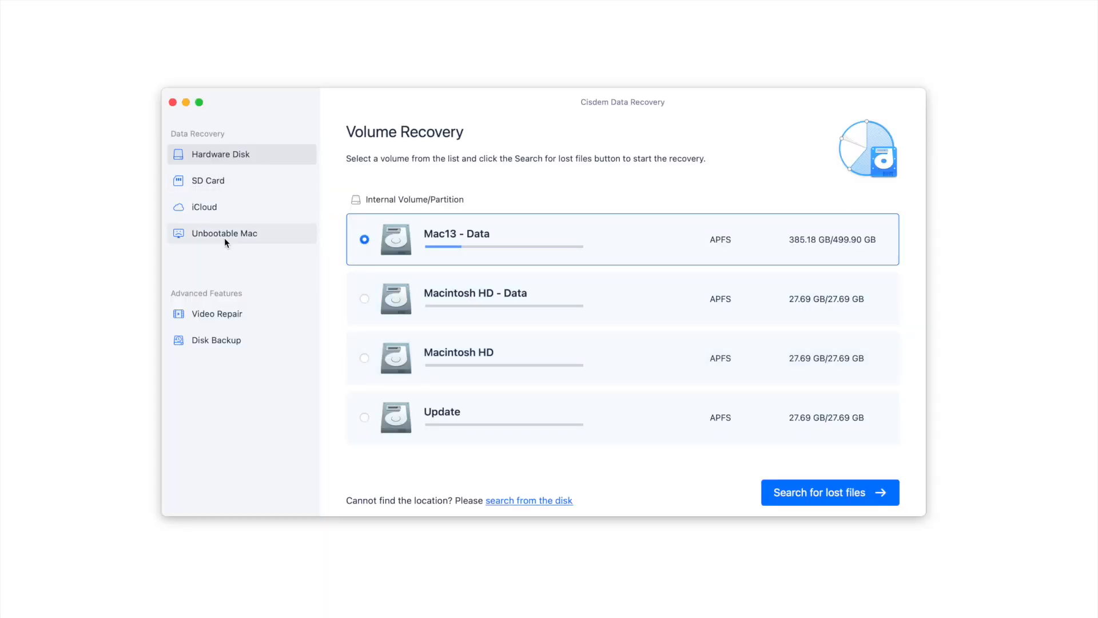
pyautogui.moveTo(224, 313)
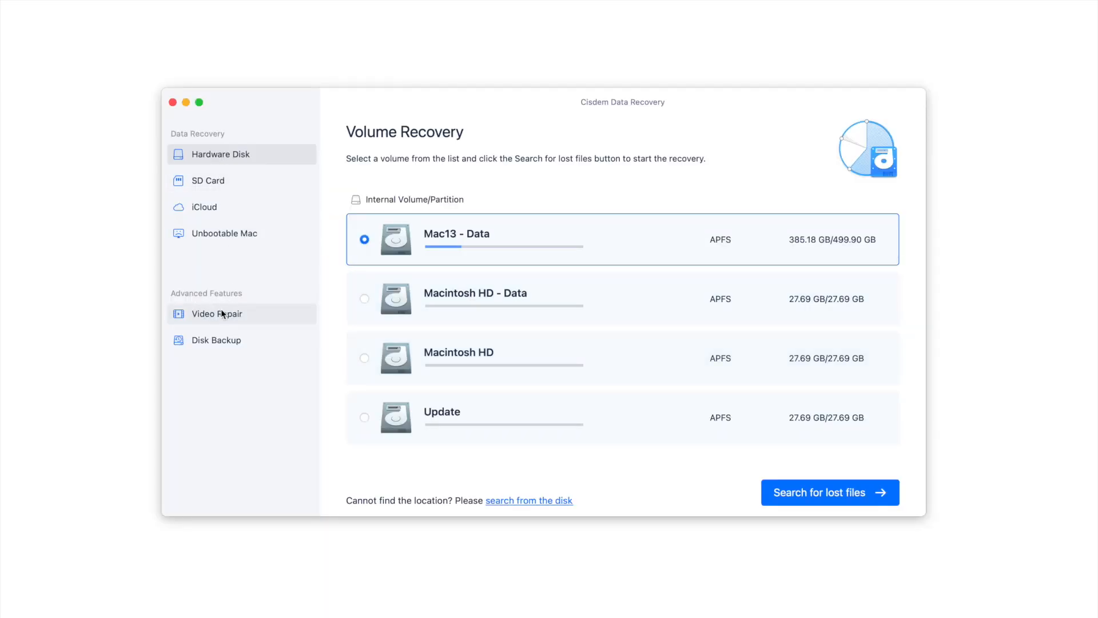
# Step: Open Video Repair and add sample01.avi from the Desktop
pyautogui.click(216, 314)
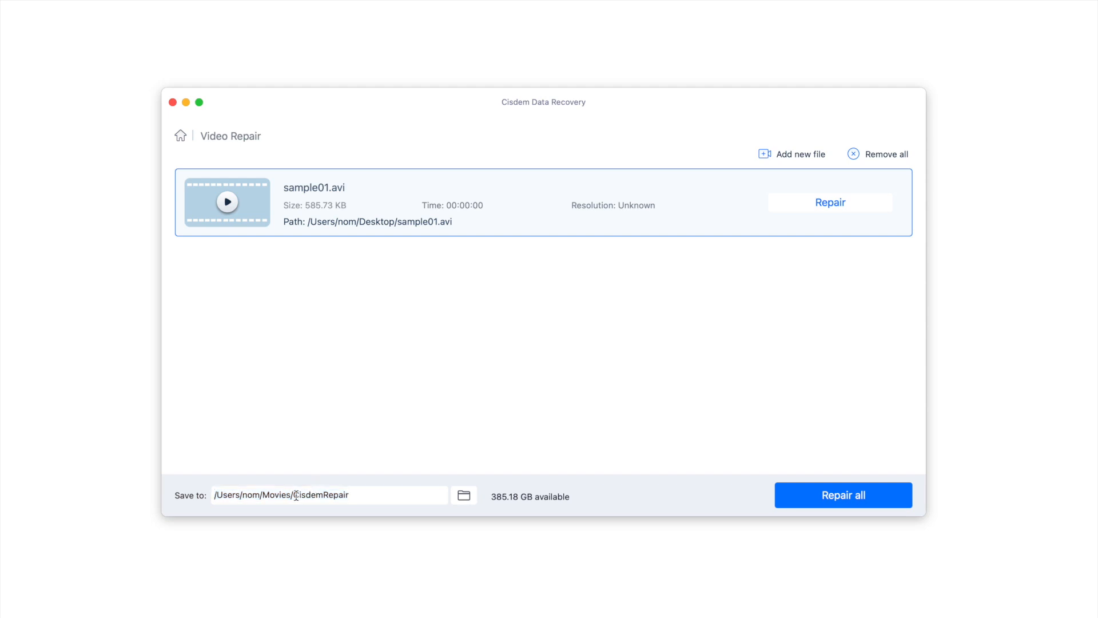
pyautogui.doubleClick(322, 495)
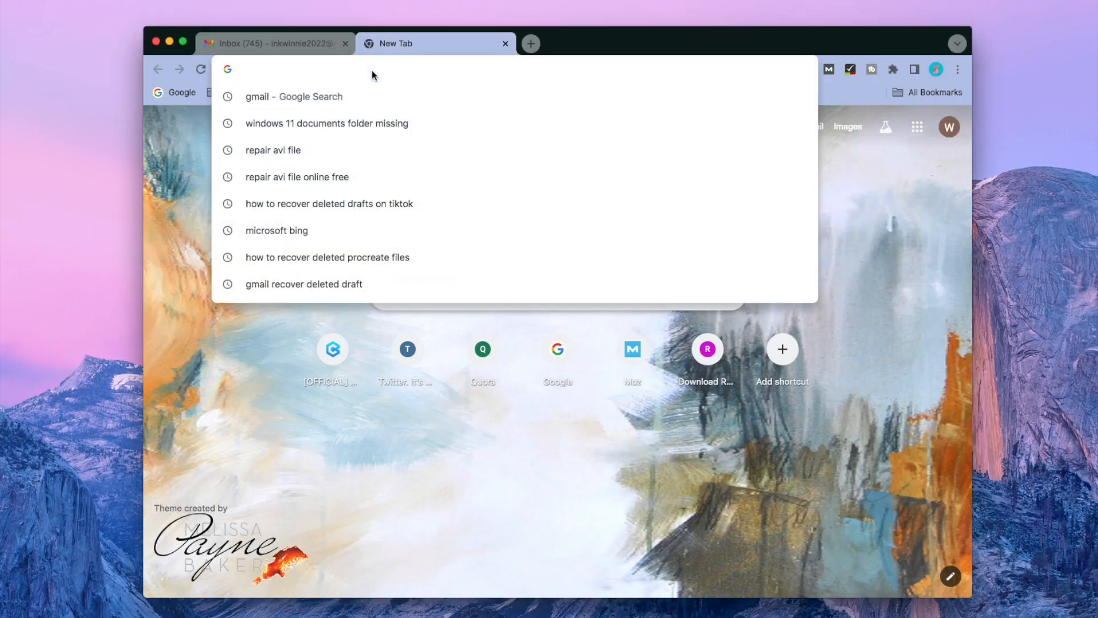
# Step: Go to repair.easeus.com and bring up the Upload Video file chooser
pyautogui.write('repair.easeus.com')
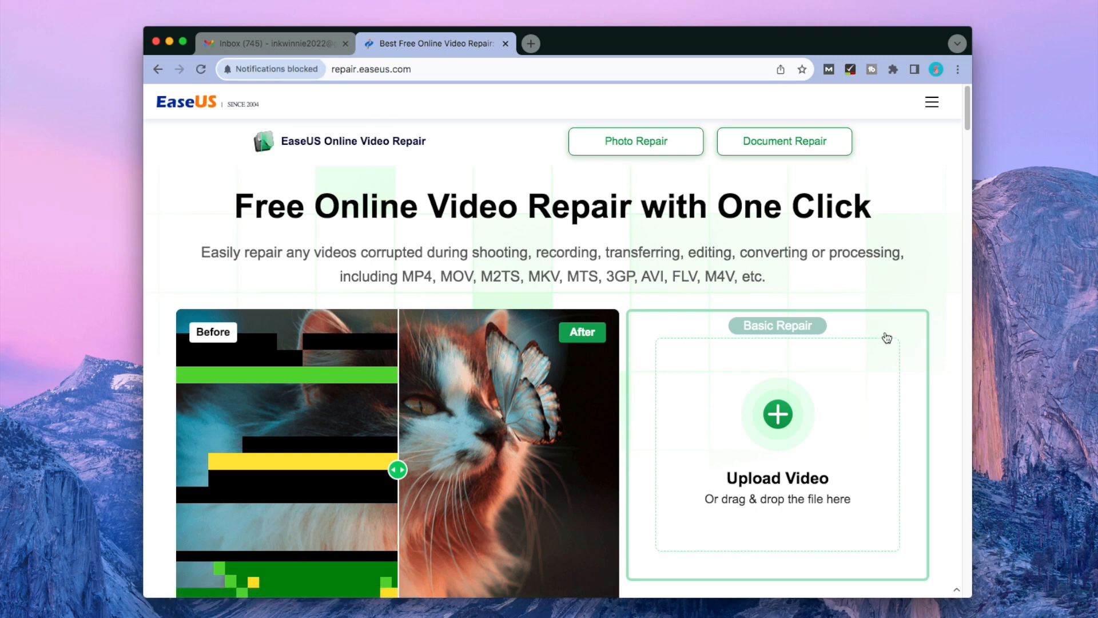
pyautogui.scroll(-3)
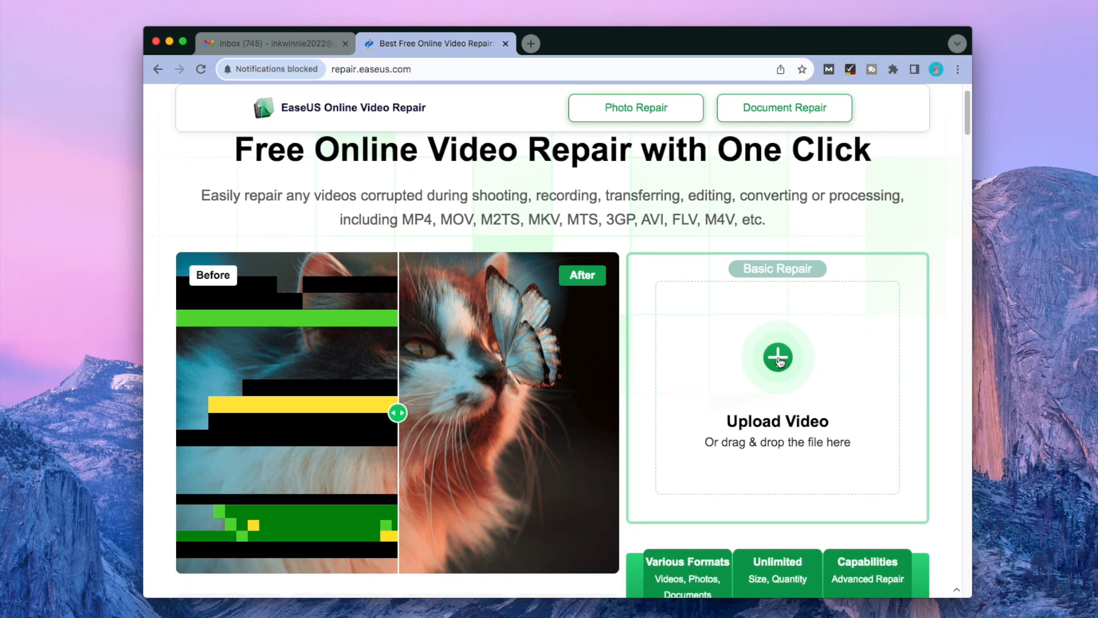
pyautogui.click(776, 356)
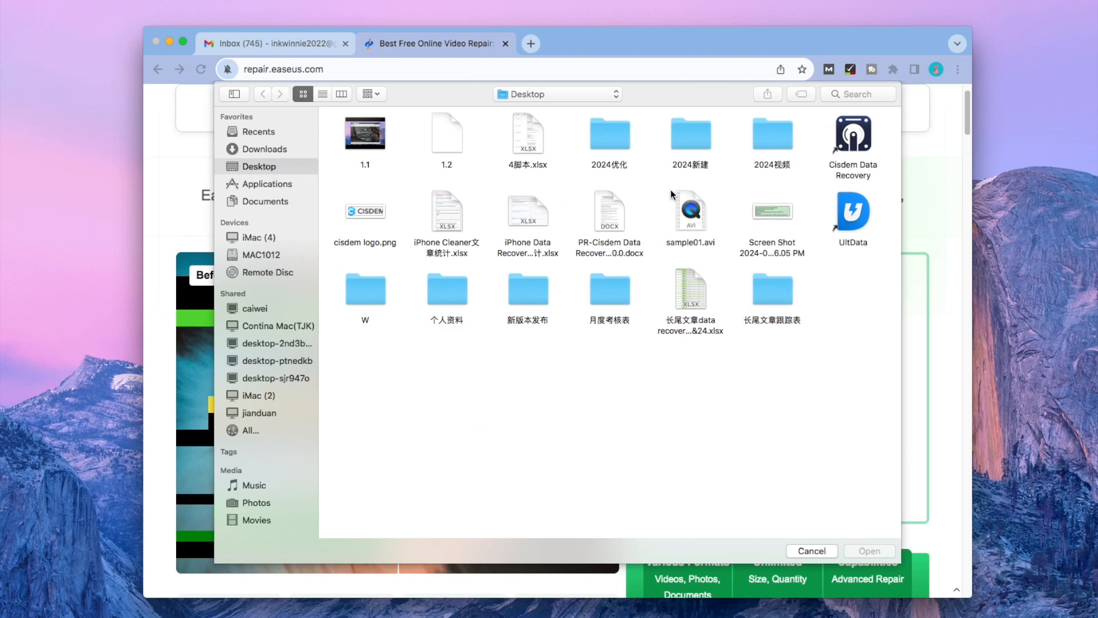
# Step: Pick sample01.avi for upload and enter a Gmail contact address
pyautogui.click(811, 551)
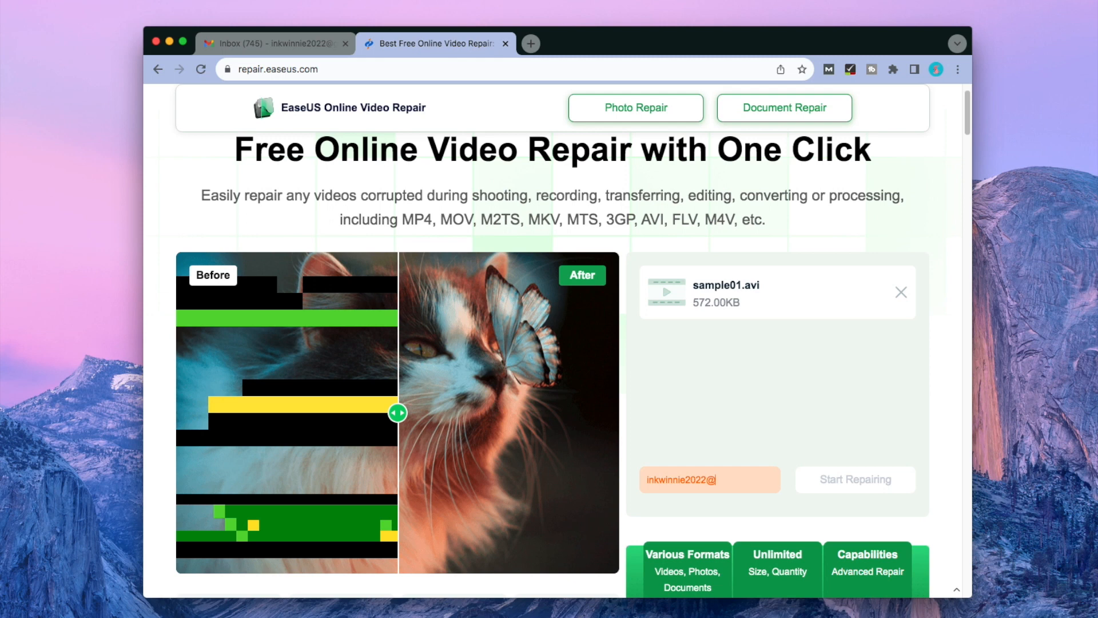
pyautogui.write('gmail.com')
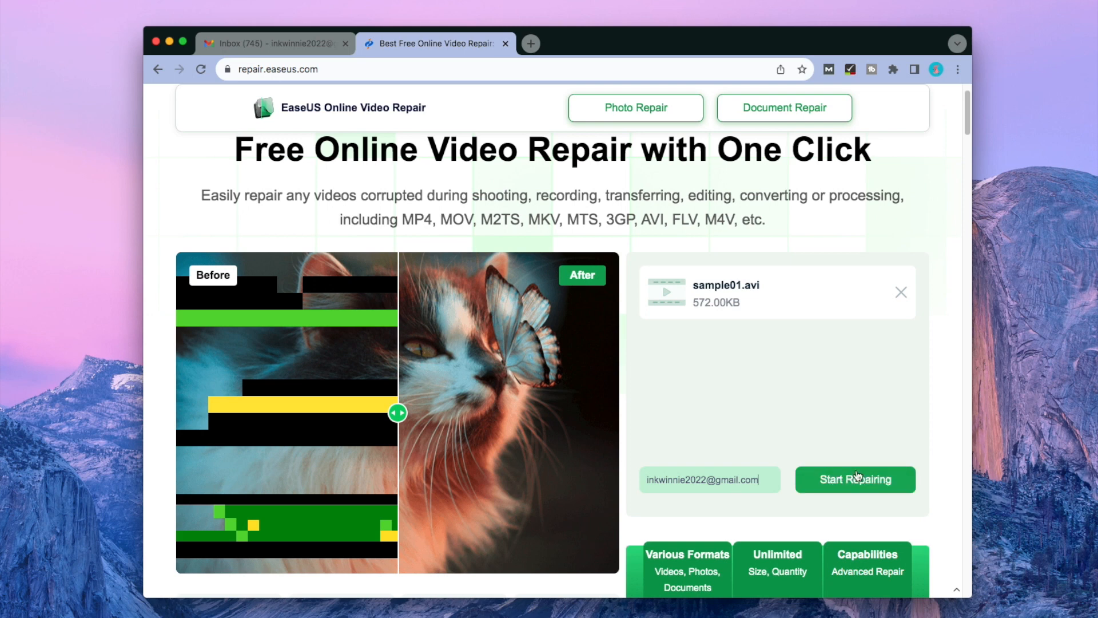
# Step: Start repairing sample01.avi and dismiss the Advanced Repair offer
pyautogui.click(854, 480)
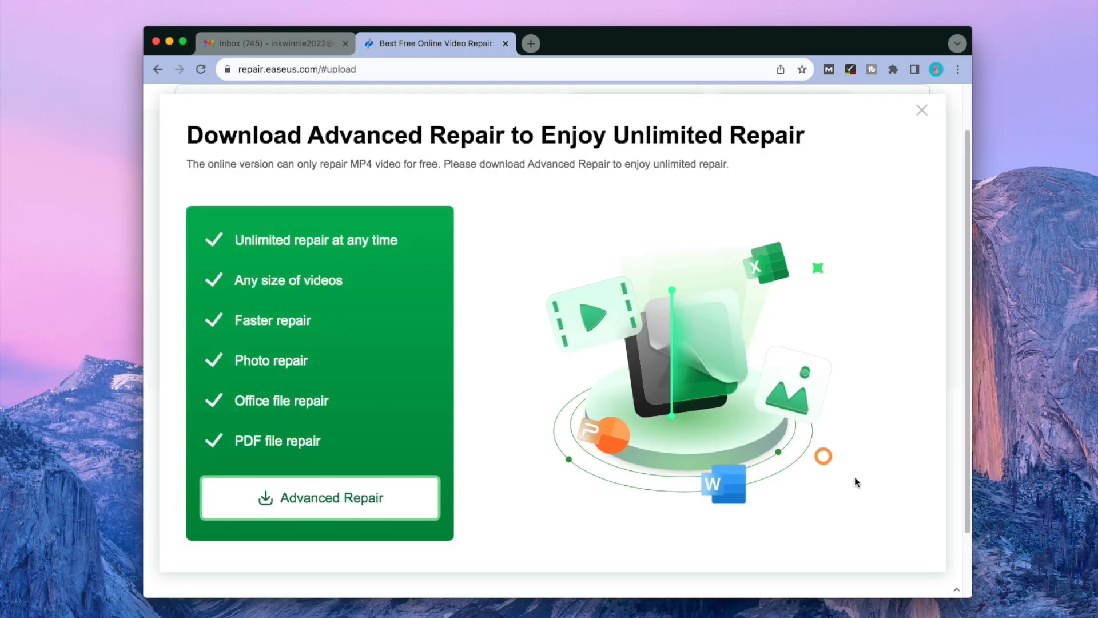
pyautogui.click(922, 110)
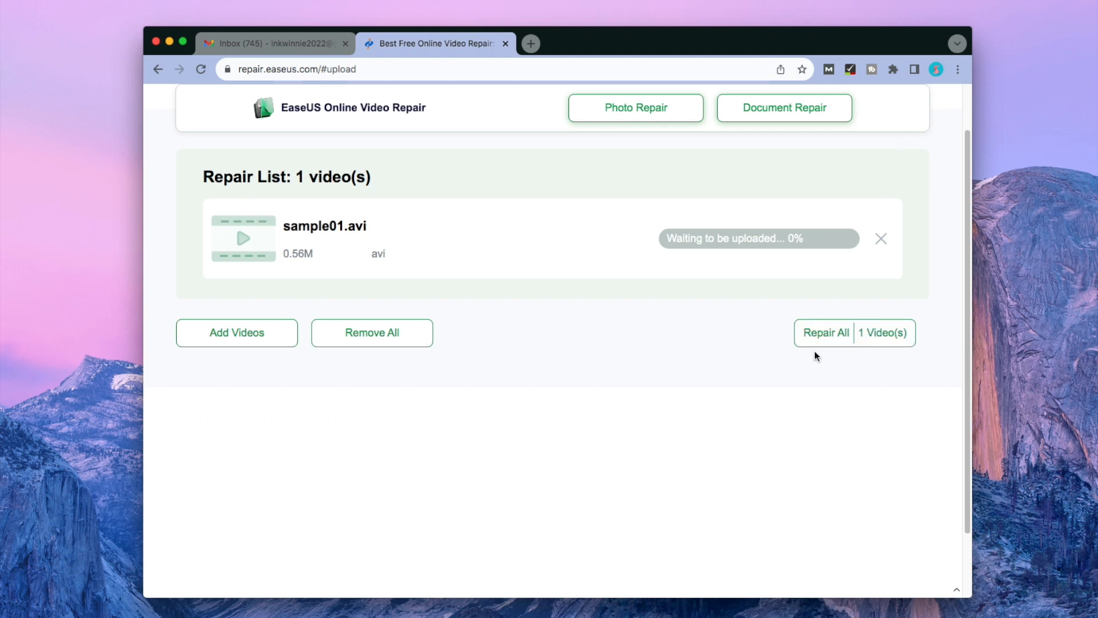
pyautogui.moveTo(680, 241)
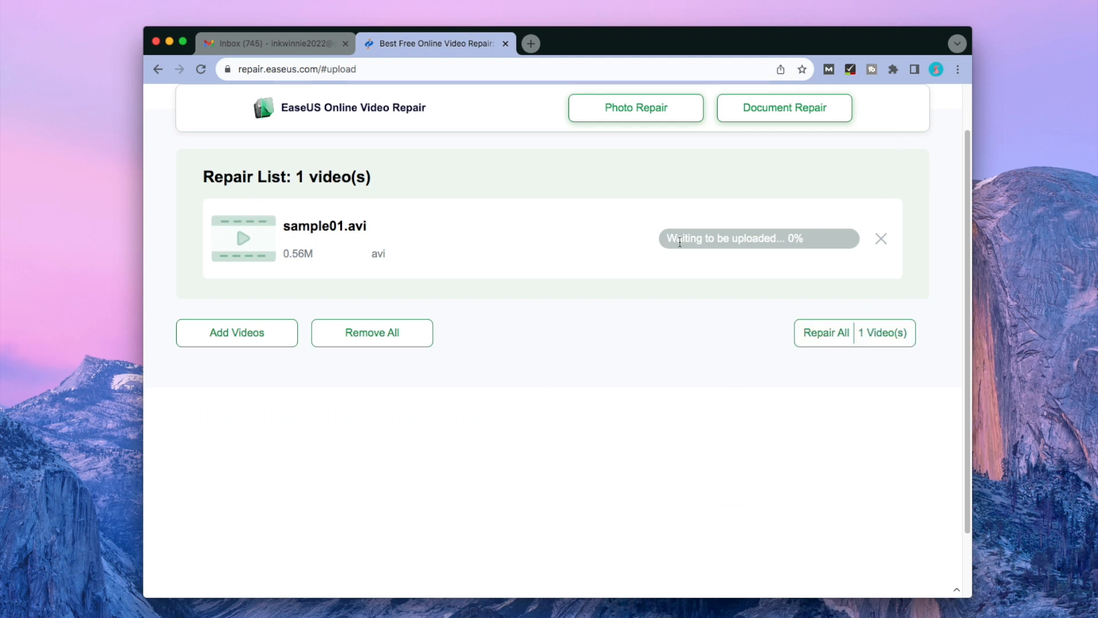
pyautogui.moveTo(772, 269)
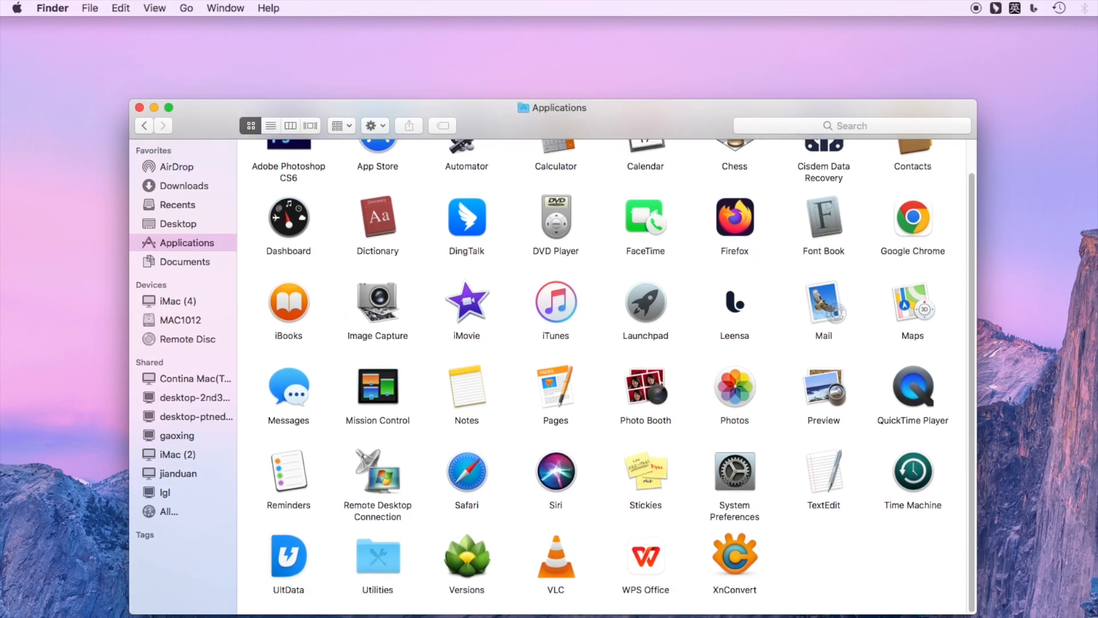
# Step: Launch VLC, set Input / Codecs 'Repair AVI Files' to Always fix, and save
pyautogui.doubleClick(555, 555)
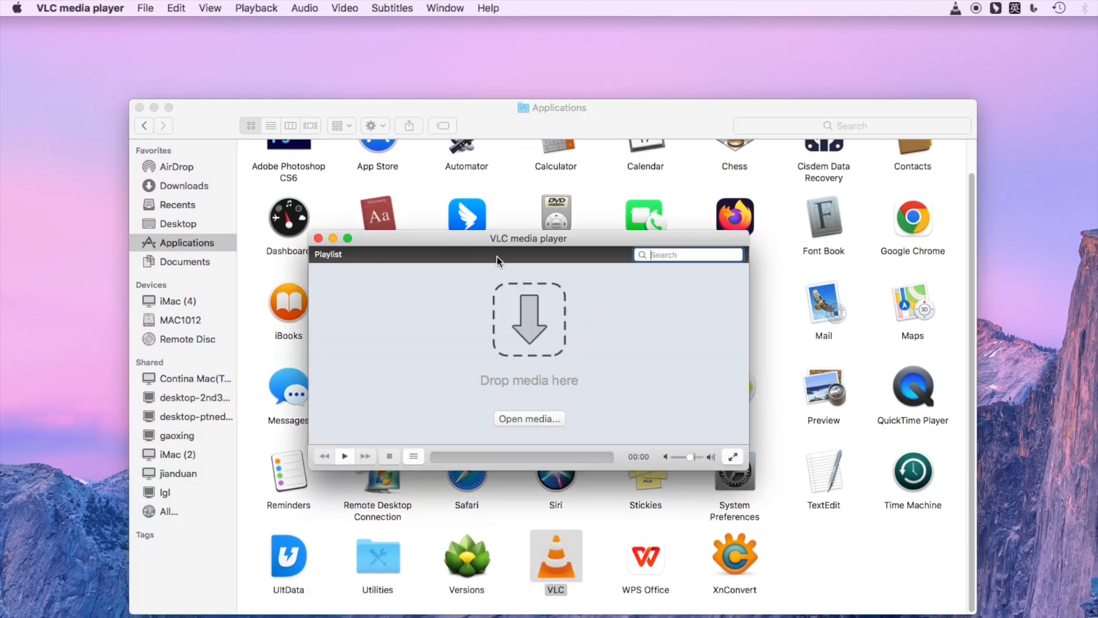
pyautogui.click(80, 8)
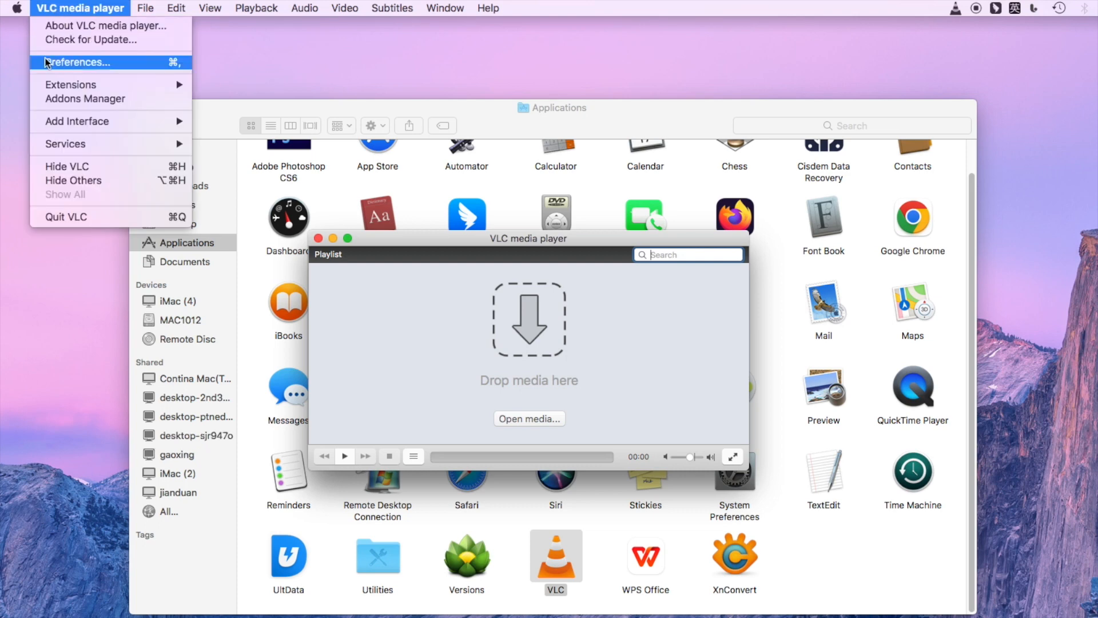
pyautogui.click(78, 62)
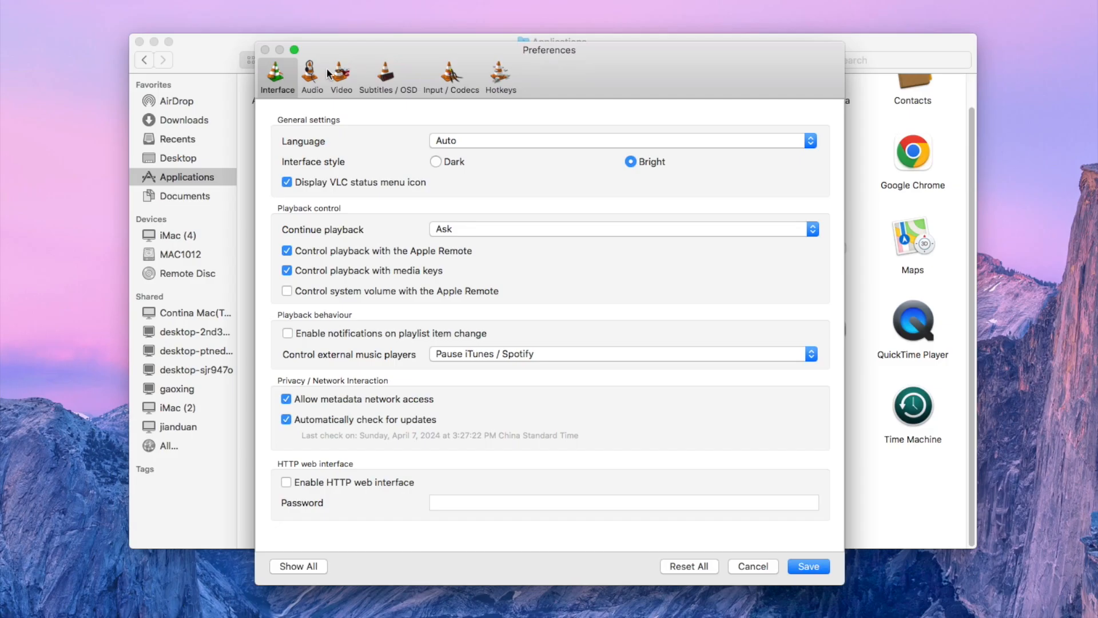
pyautogui.moveTo(450, 74)
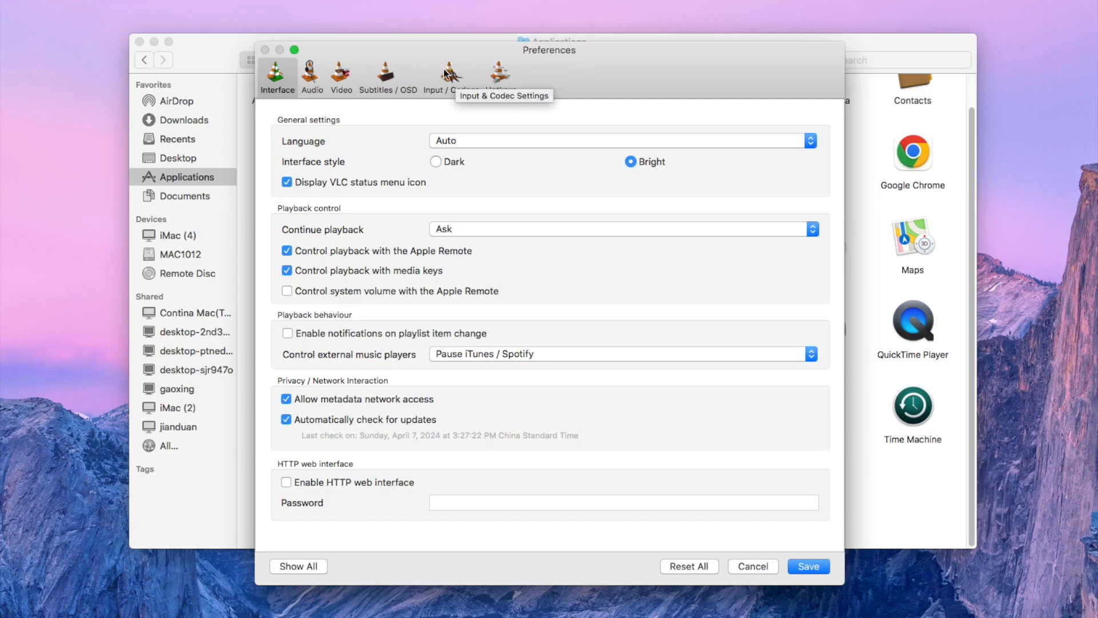
pyautogui.click(450, 75)
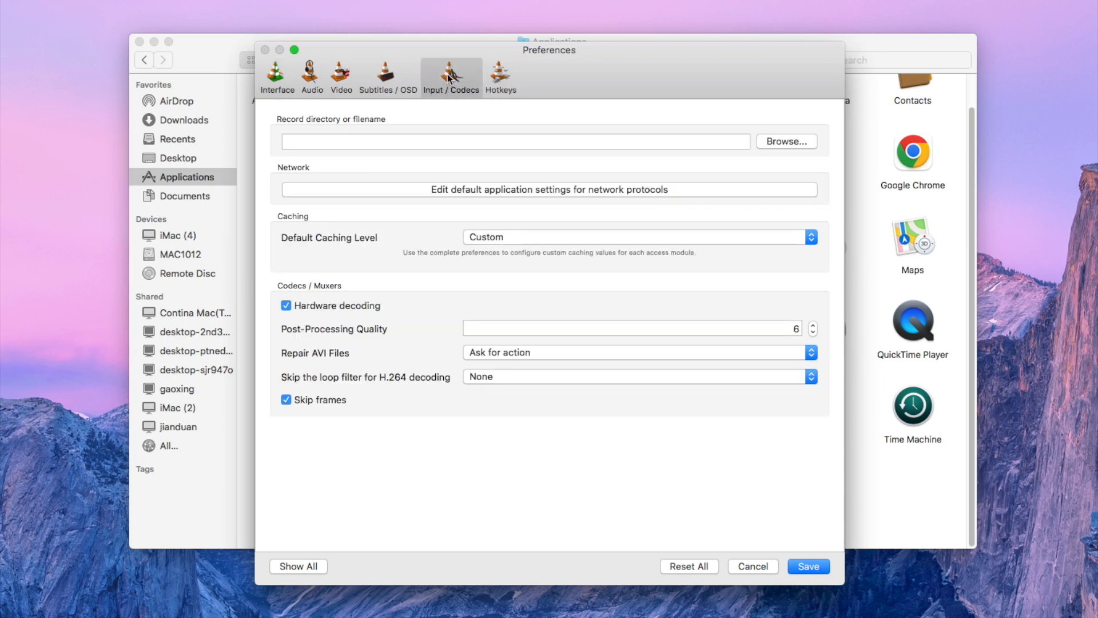
pyautogui.moveTo(274, 353)
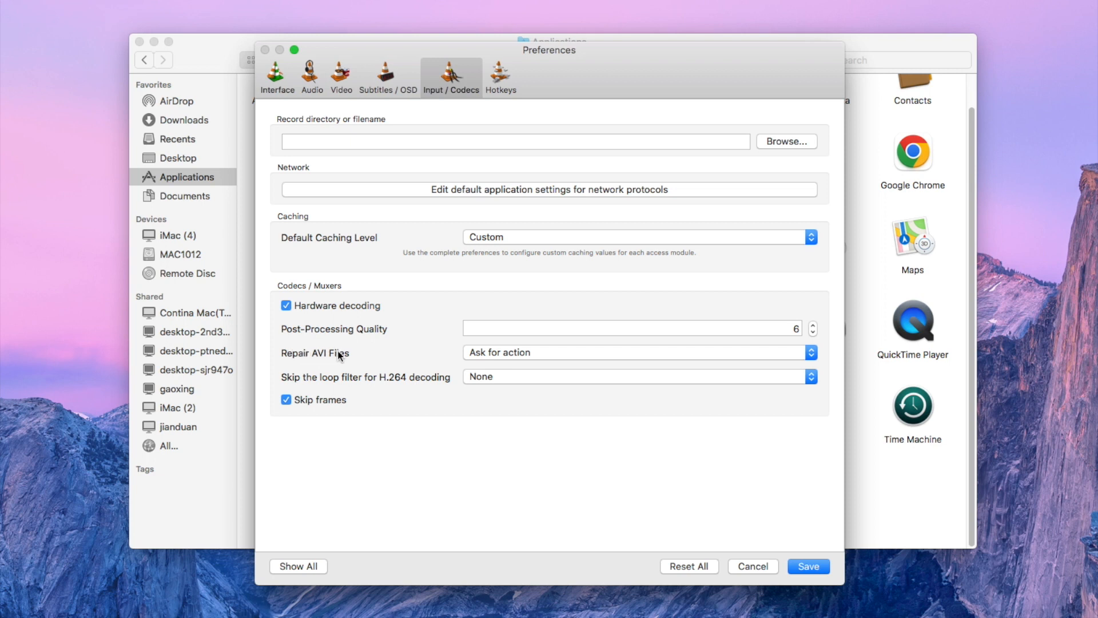
pyautogui.click(634, 352)
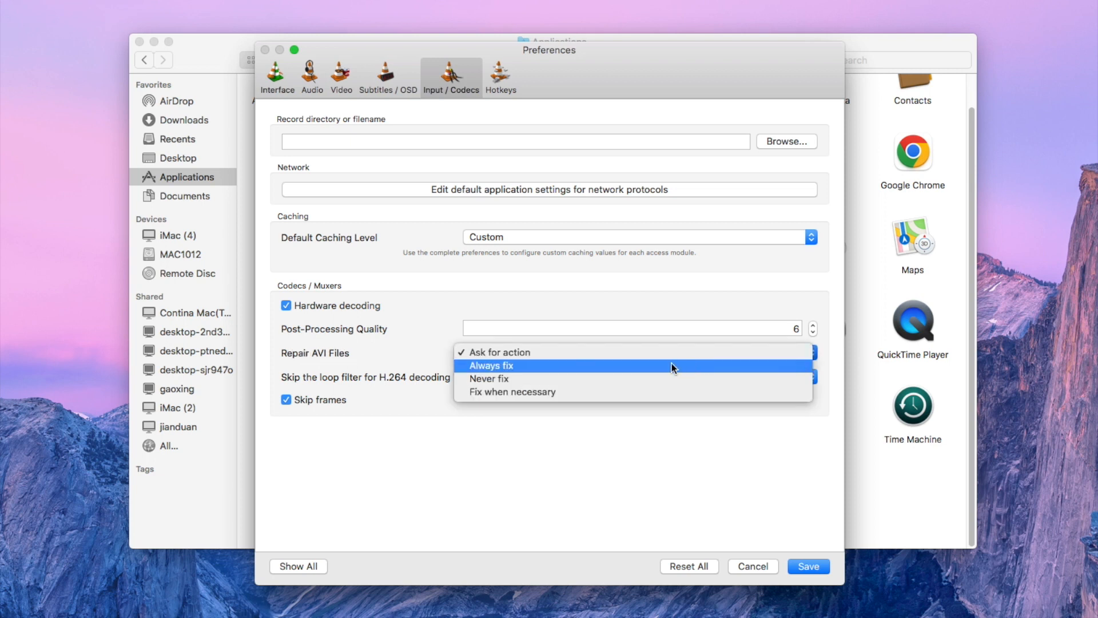
pyautogui.click(492, 364)
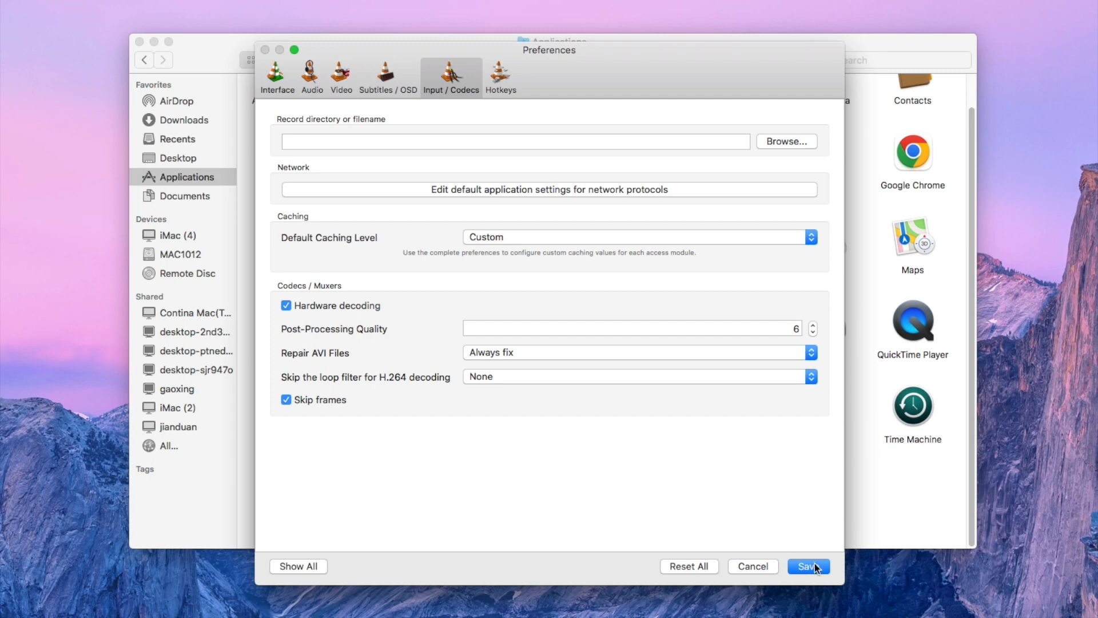
pyautogui.click(807, 566)
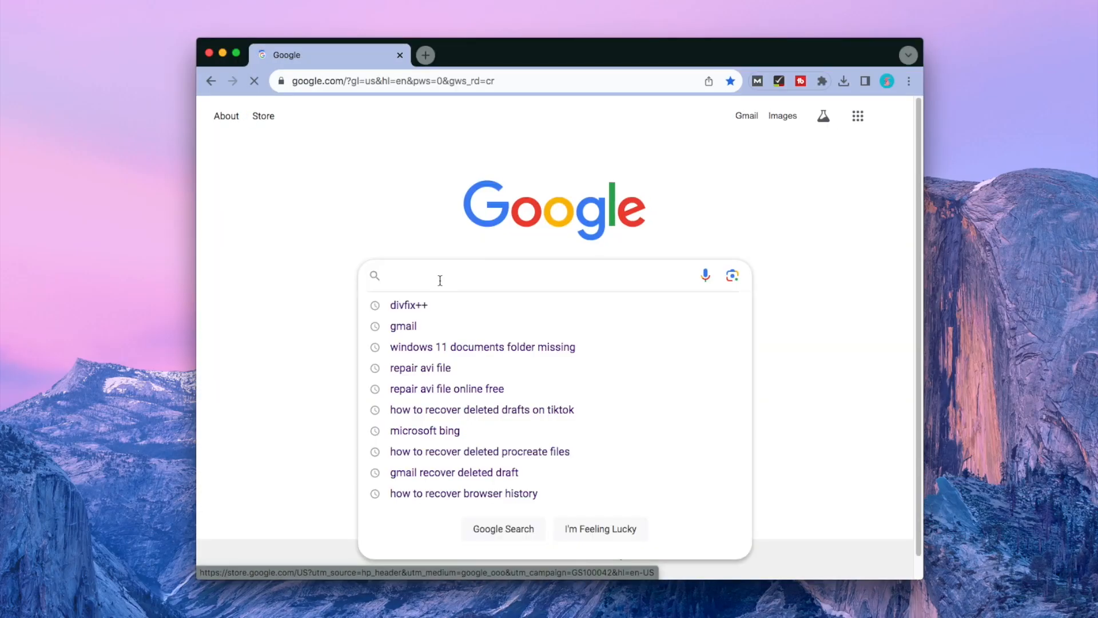
# Step: Search for divfix and download DivFix++ from its official download page
pyautogui.write('div')
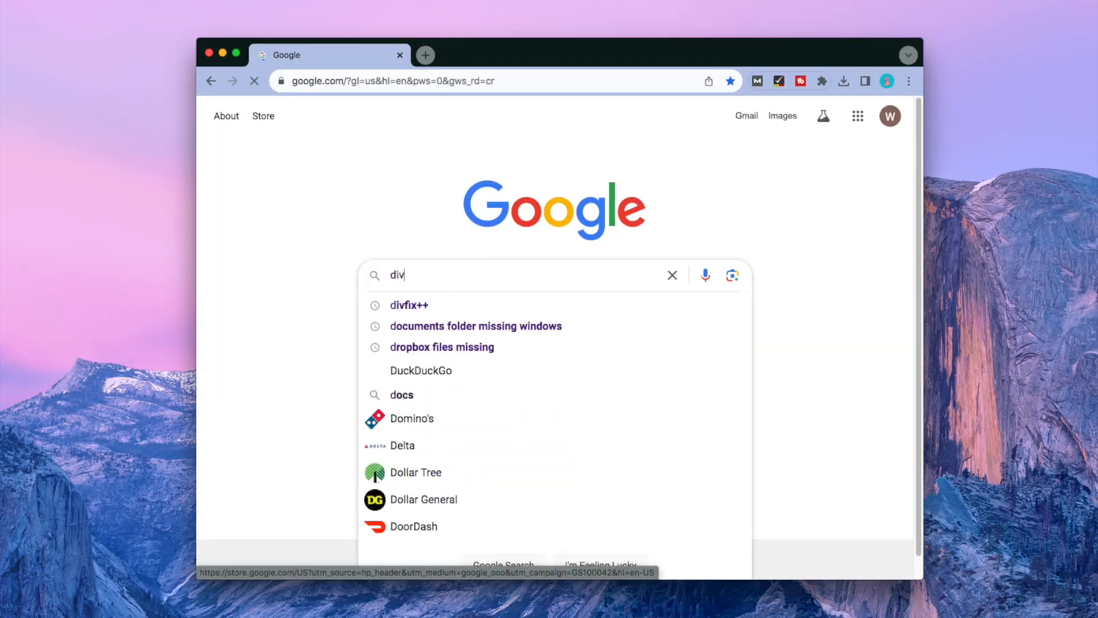
pyautogui.click(409, 305)
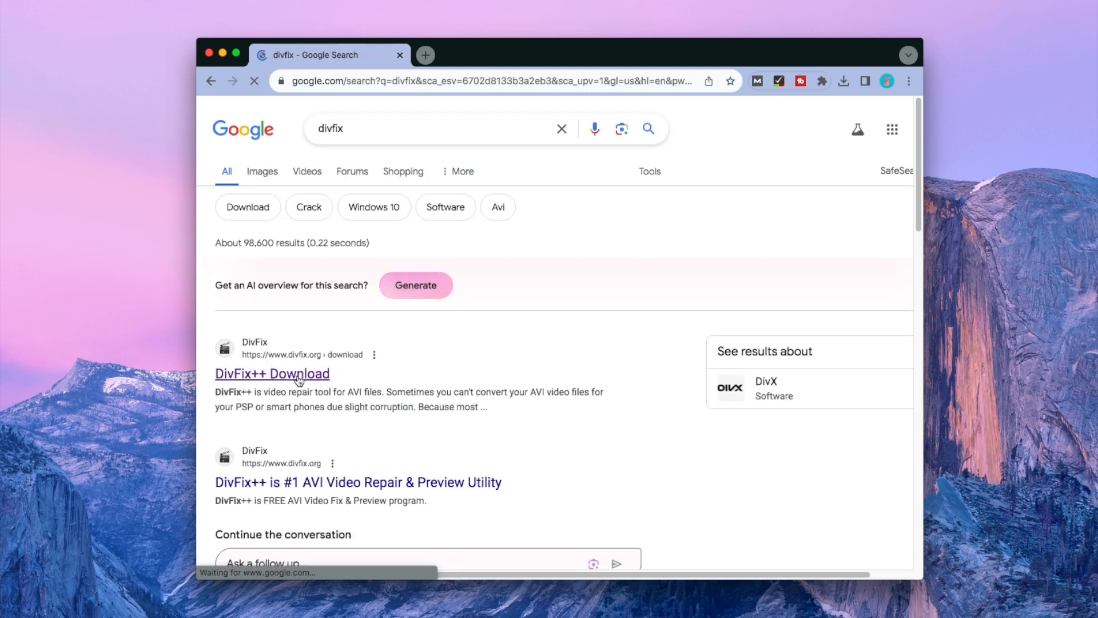
pyautogui.click(272, 373)
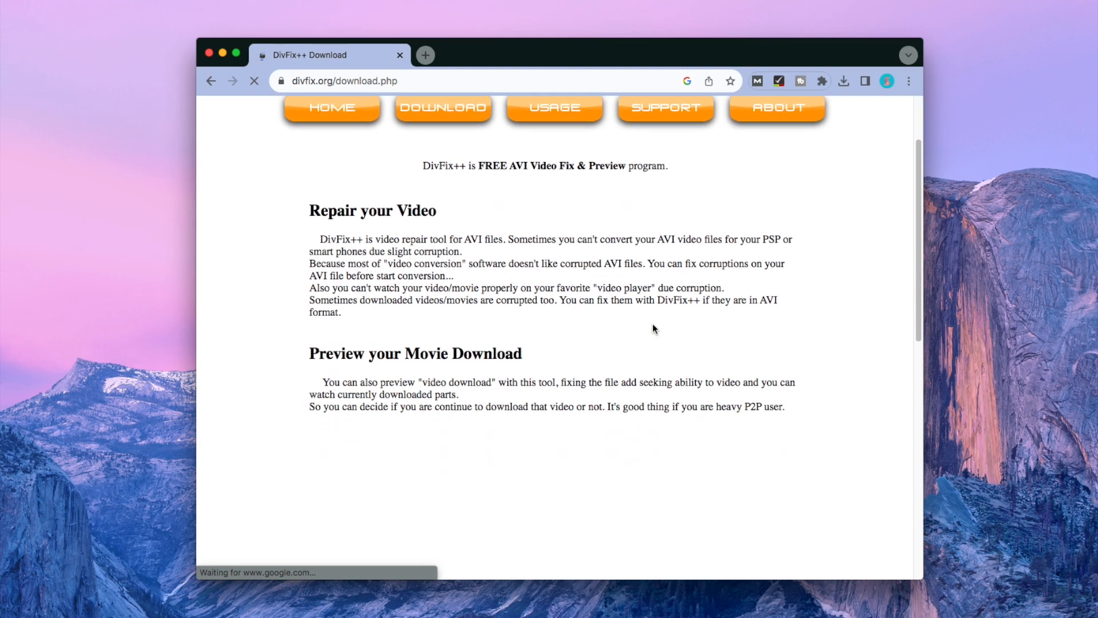
pyautogui.scroll(-3)
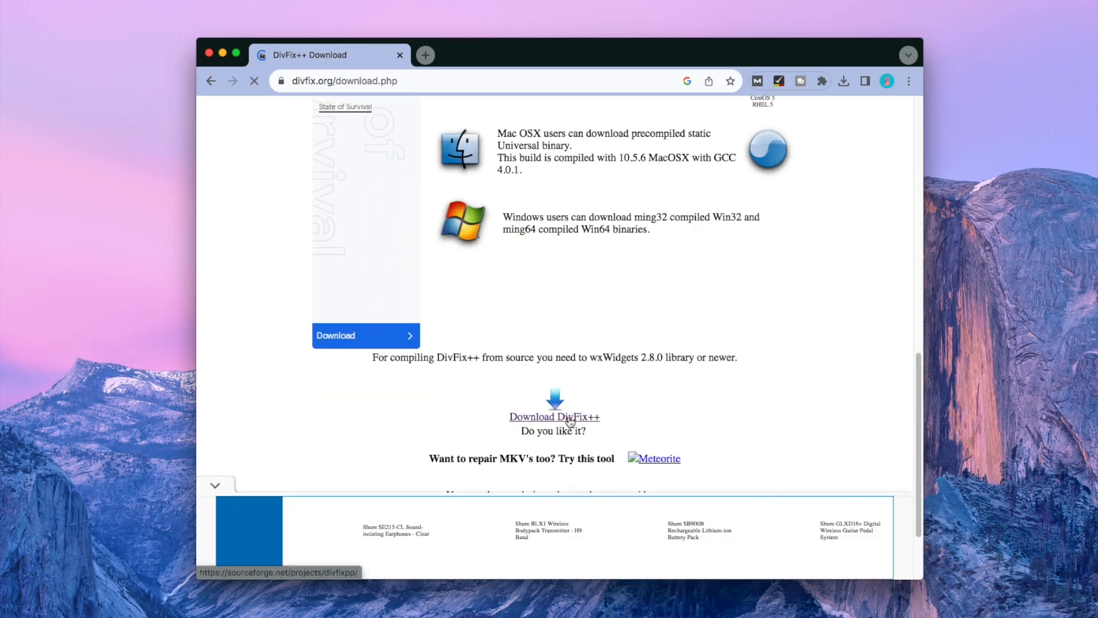
pyautogui.click(554, 416)
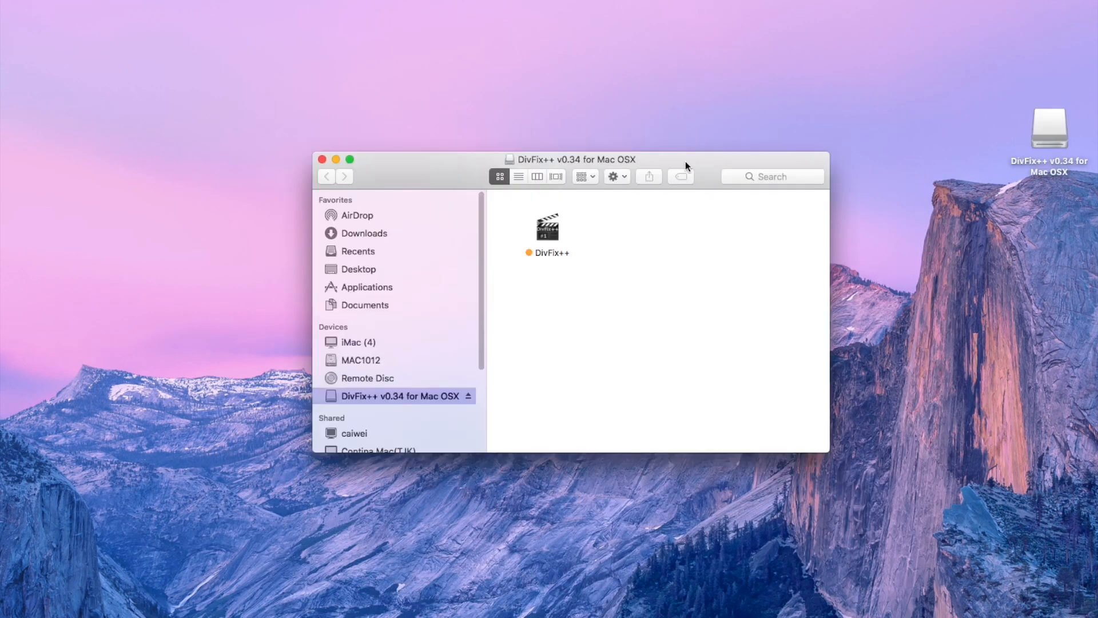
# Step: Launch DivFix++ from the disk image and confirm opening it
pyautogui.click(547, 227)
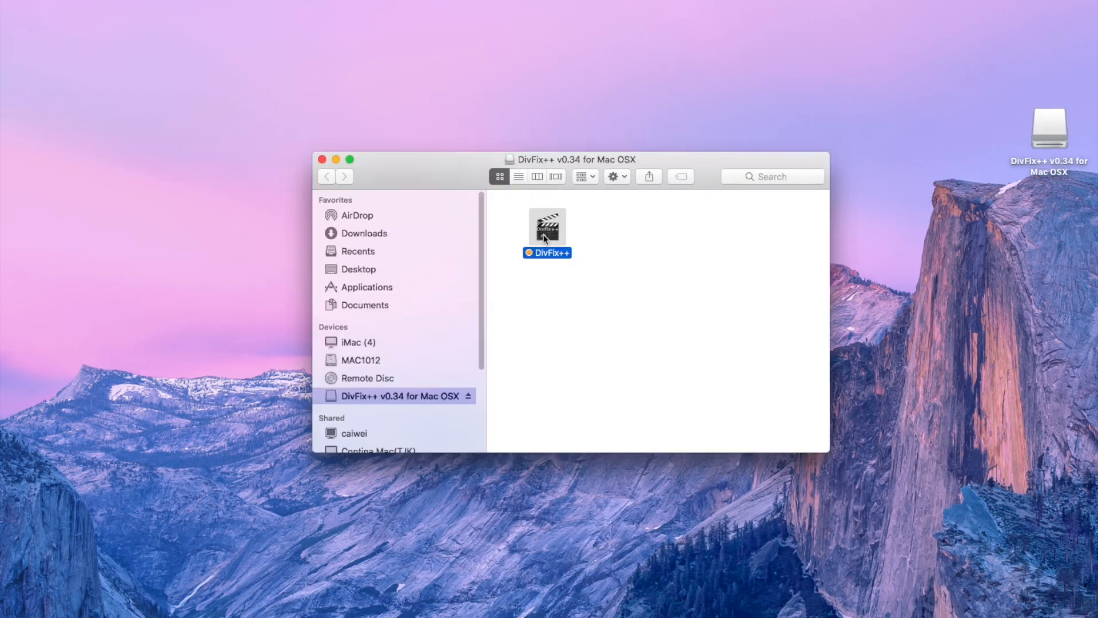
pyautogui.doubleClick(547, 228)
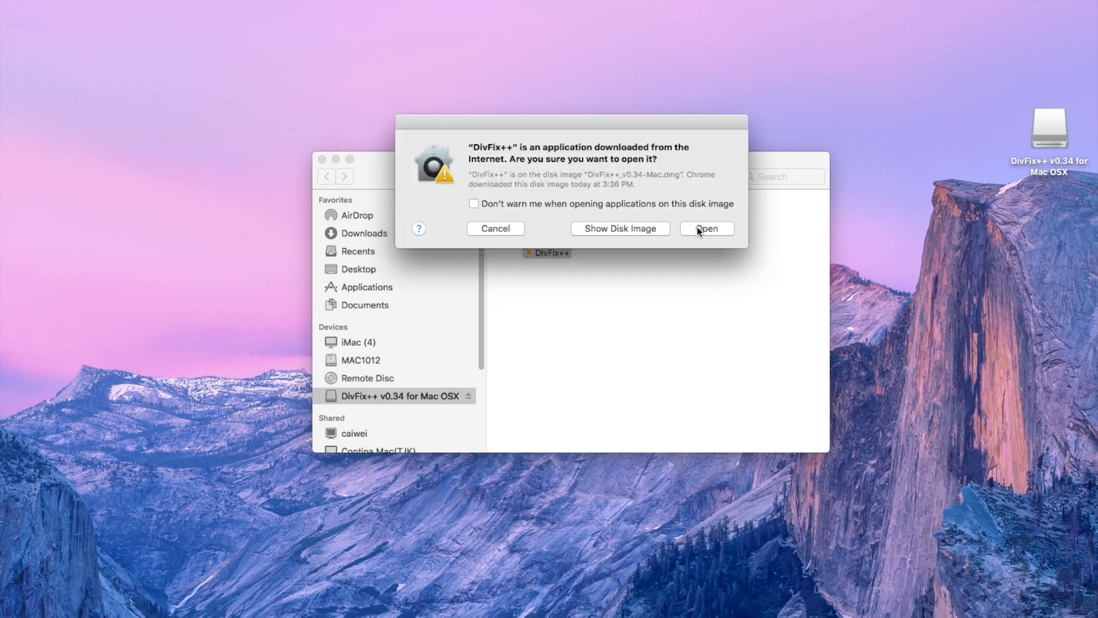
pyautogui.click(705, 228)
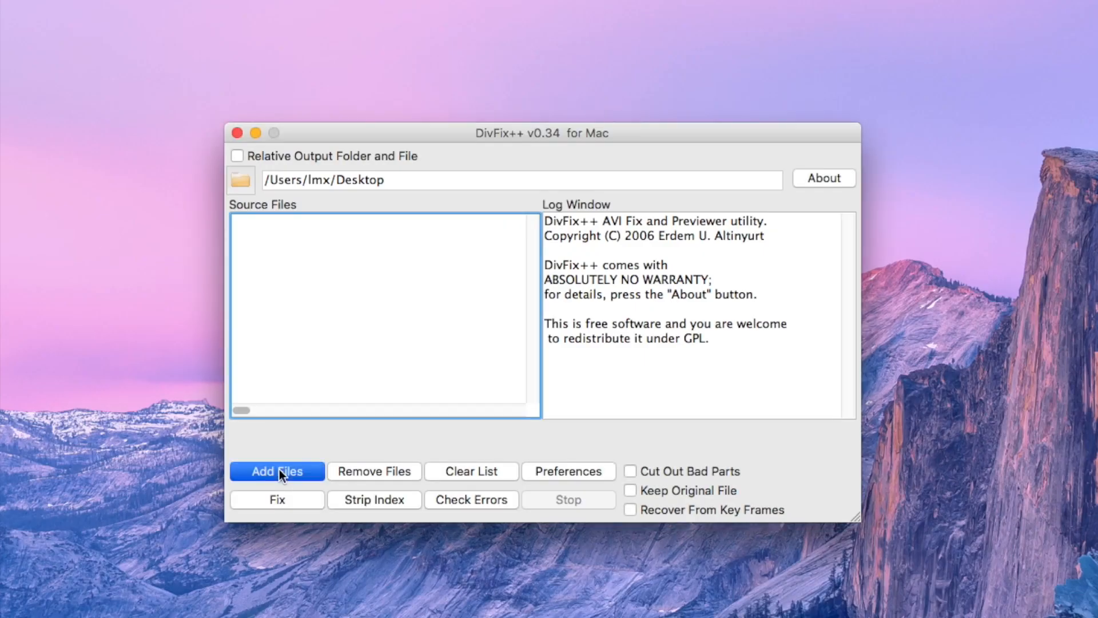
# Step: Add sample01.avi to DivFix++'s source files and choose where repaired files are saved
pyautogui.click(277, 471)
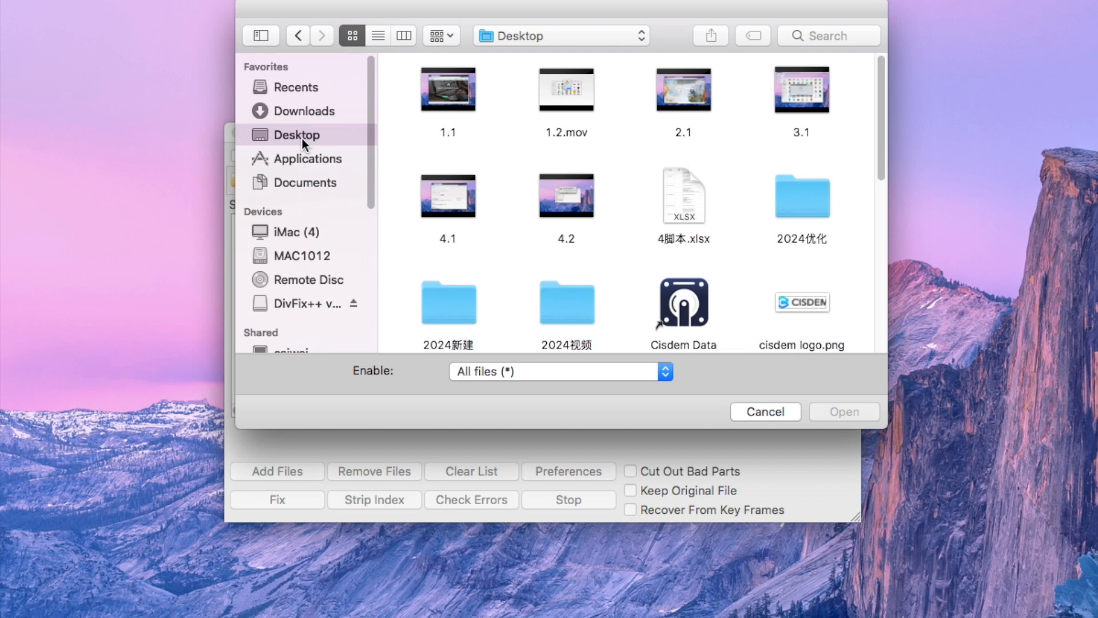
pyautogui.scroll(-3)
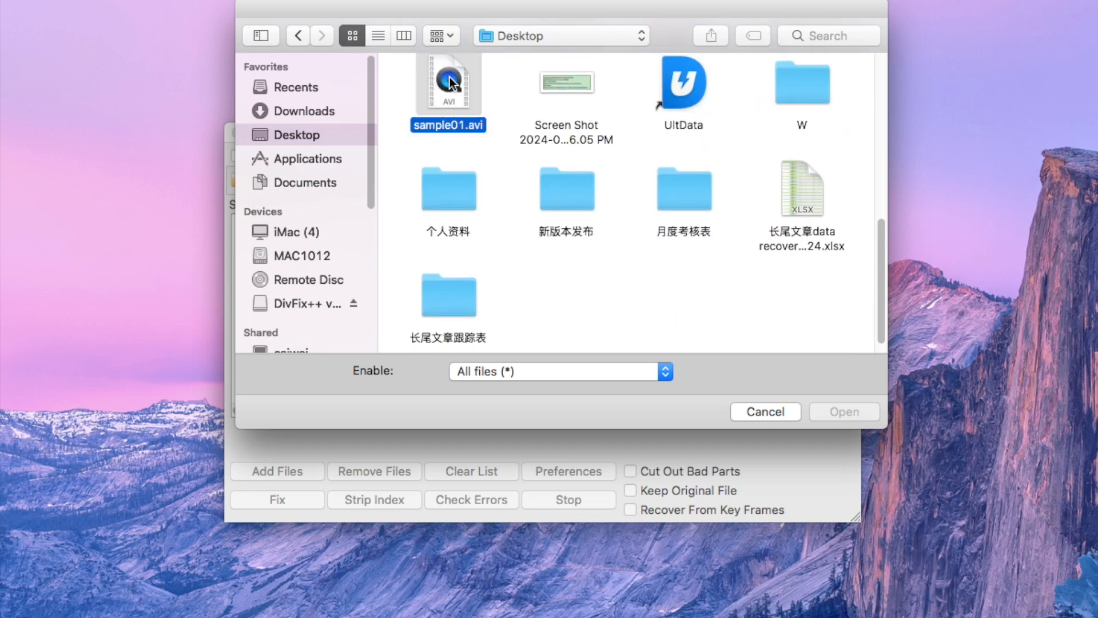
pyautogui.click(842, 412)
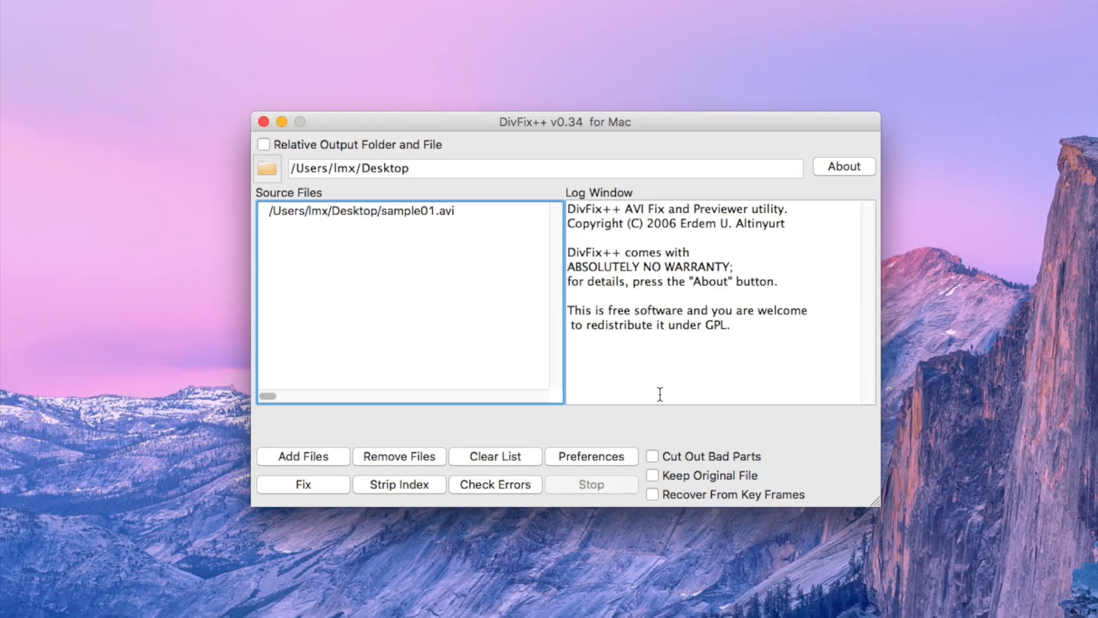
pyautogui.click(399, 484)
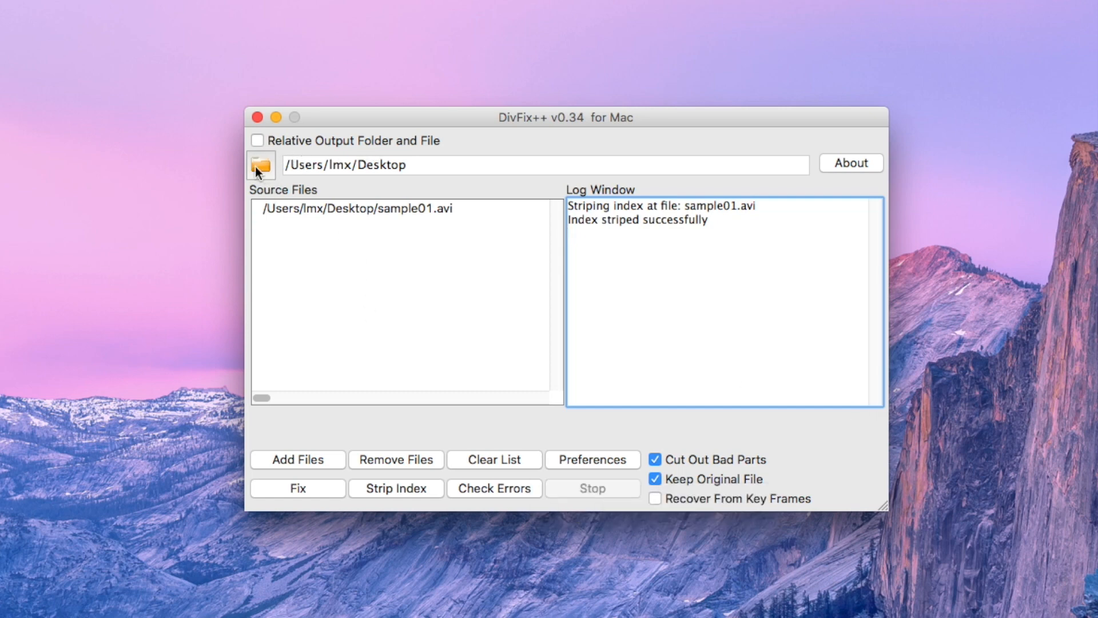
pyautogui.click(260, 163)
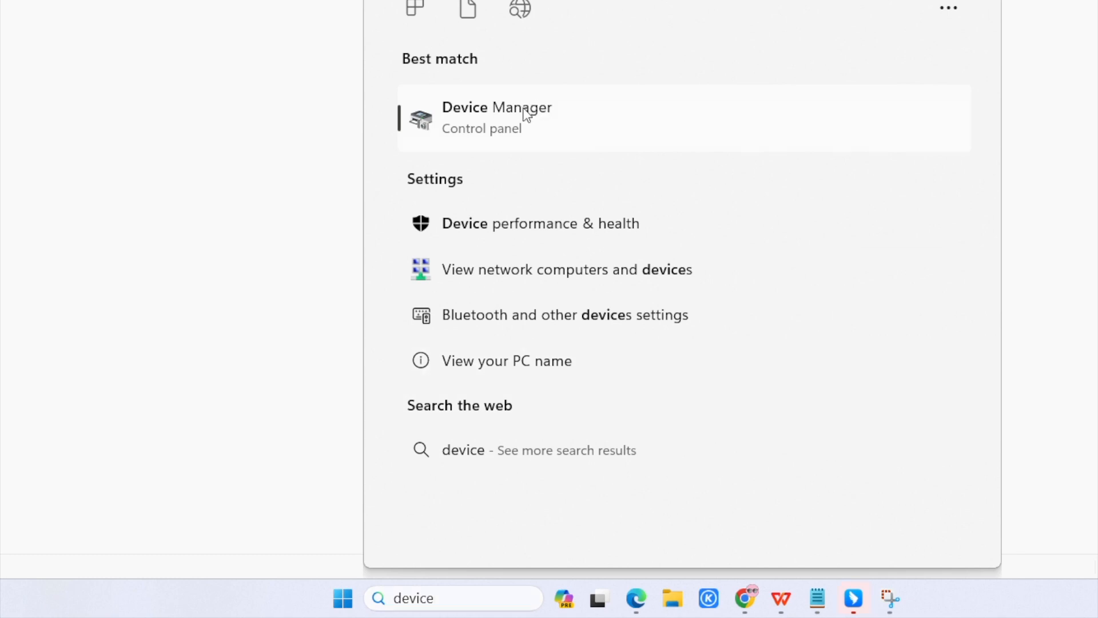
# Step: Open Device Manager and search for updated drivers for HD Audio Driver for Display Audio
pyautogui.click(496, 116)
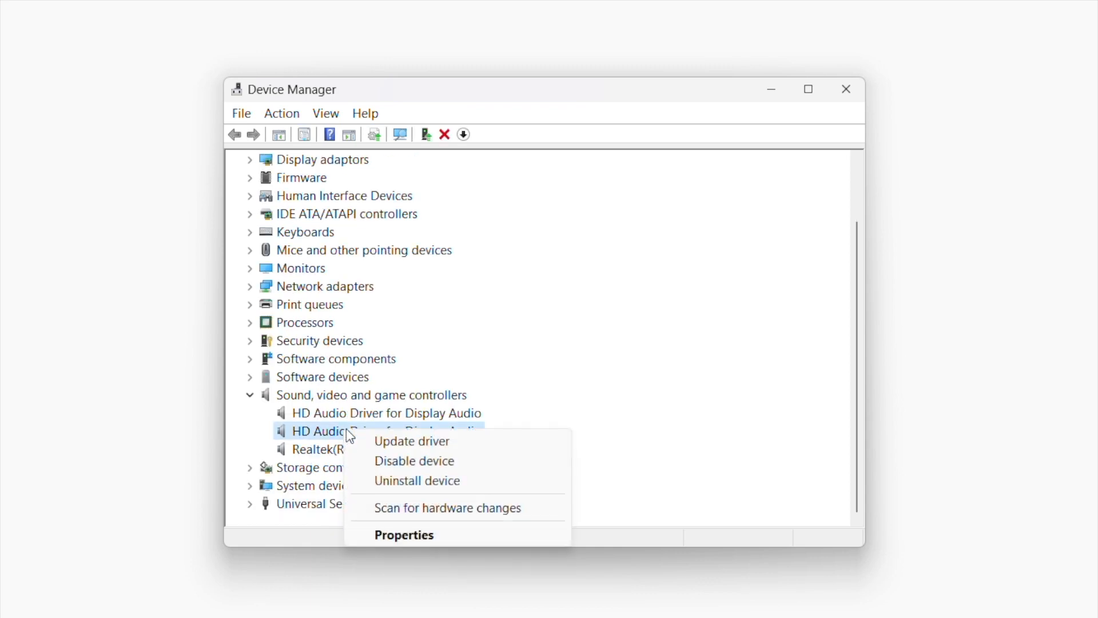
pyautogui.moveTo(412, 441)
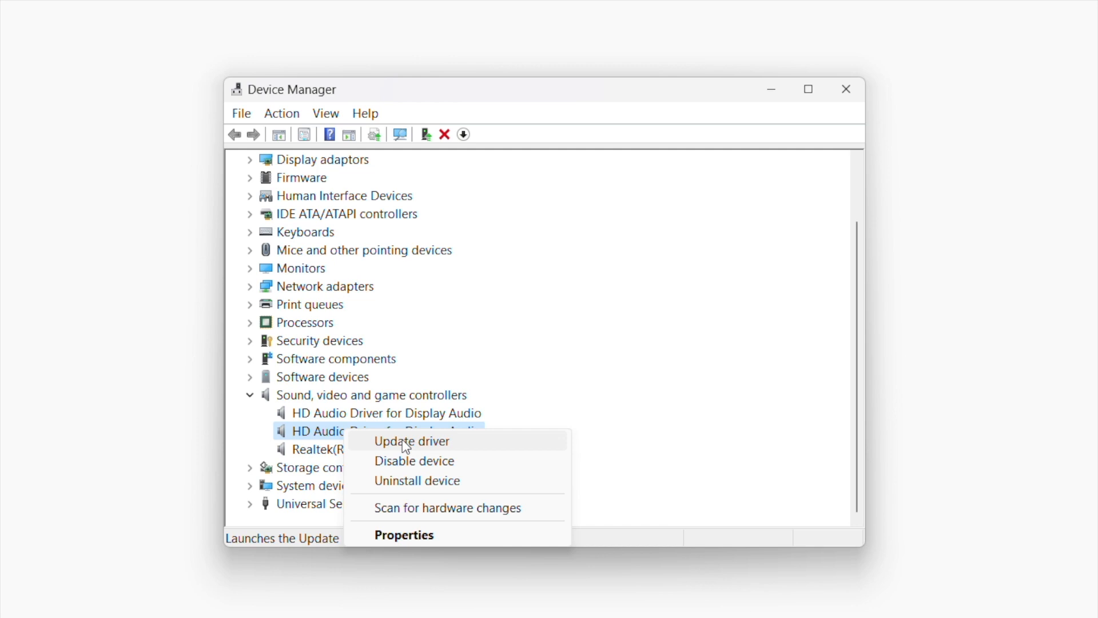
pyautogui.click(412, 441)
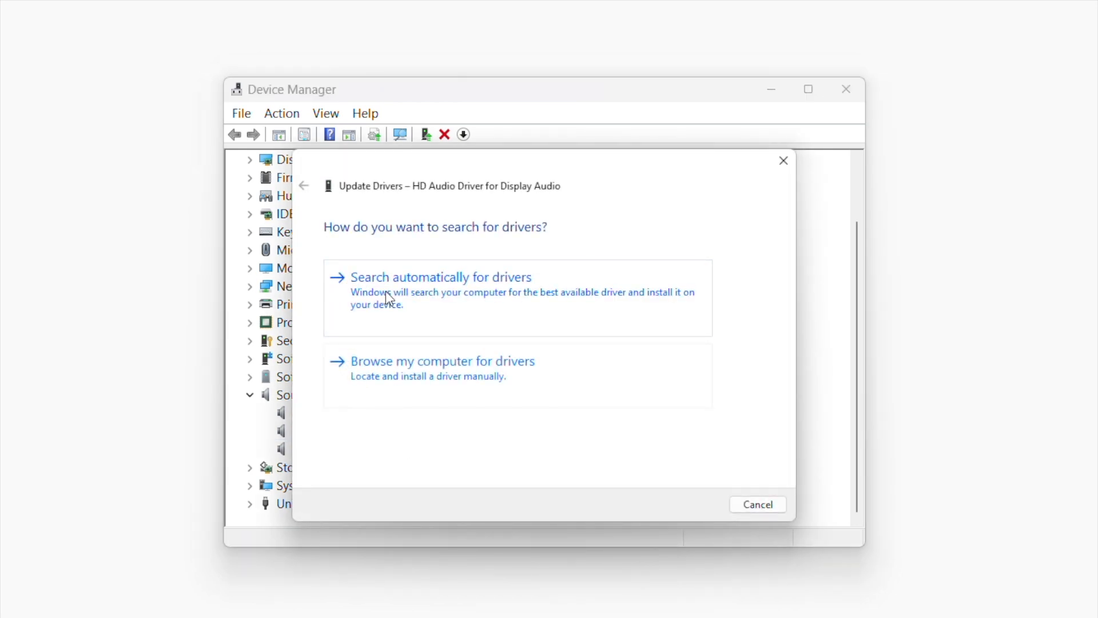
pyautogui.click(441, 360)
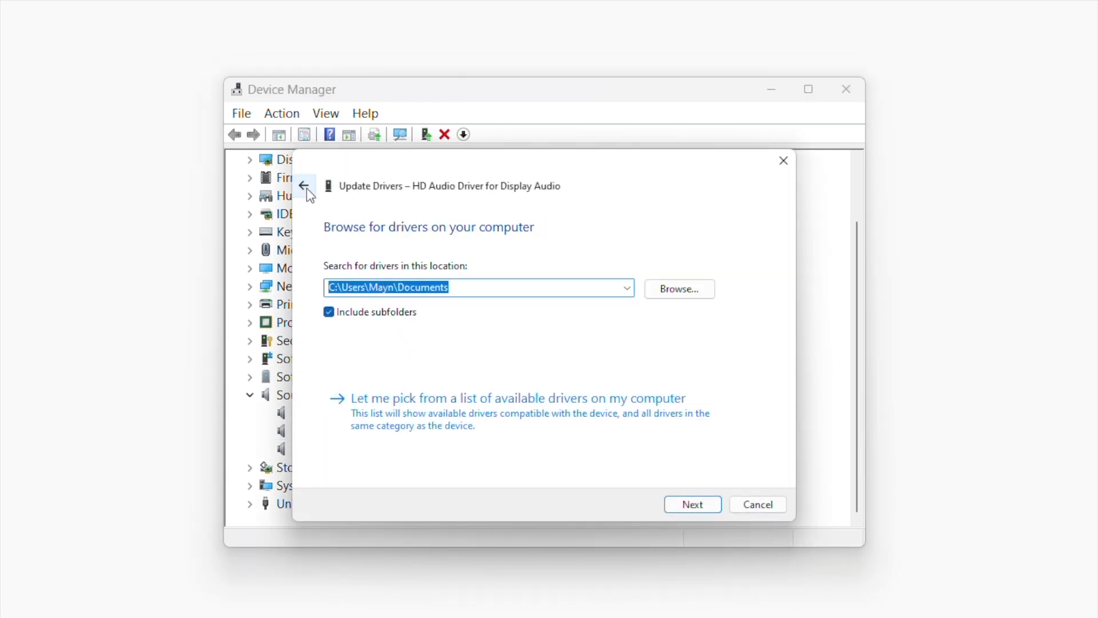
pyautogui.click(691, 503)
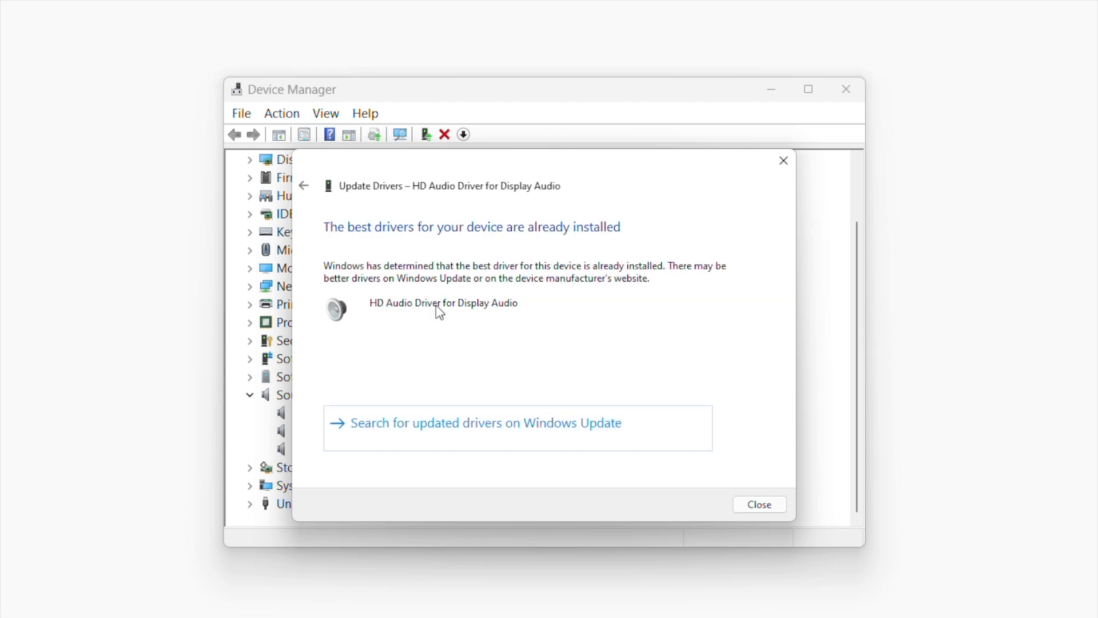